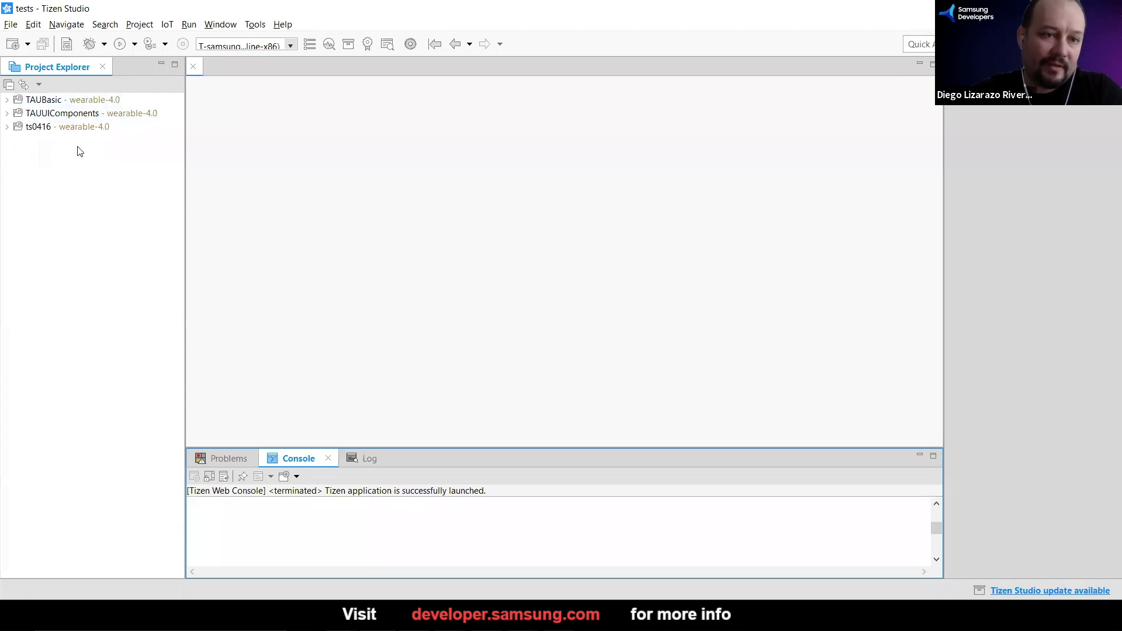
mouse_move(485, 213)
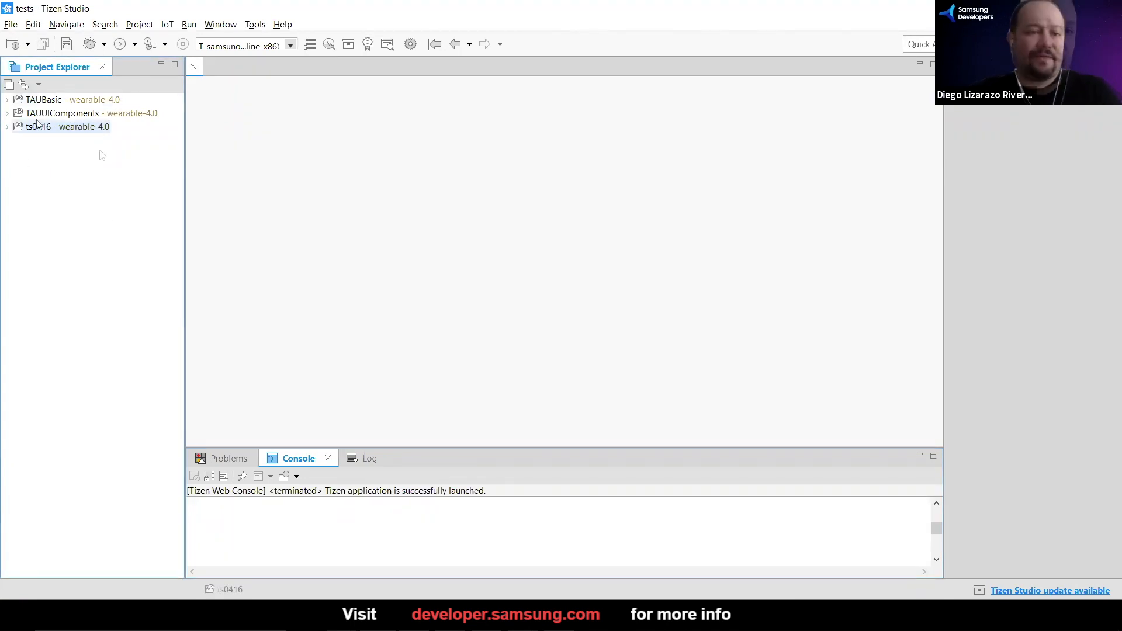
With the ts0416 project selected, launch the New Tizen Project wizard from the toolbar.
left_click(35, 126)
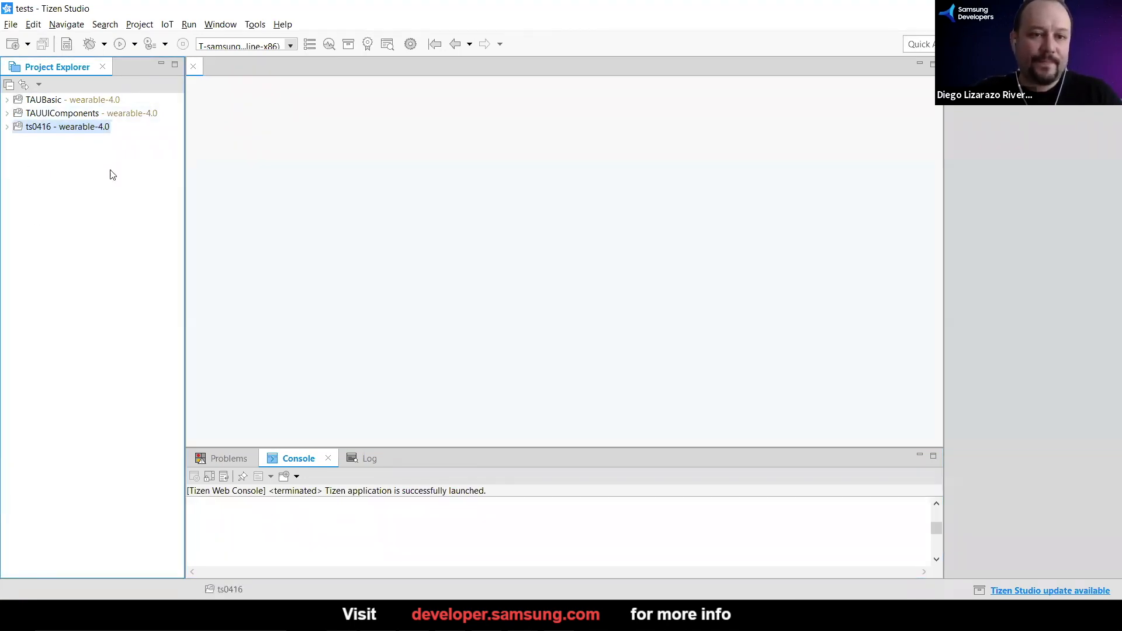
mouse_move(1014, 433)
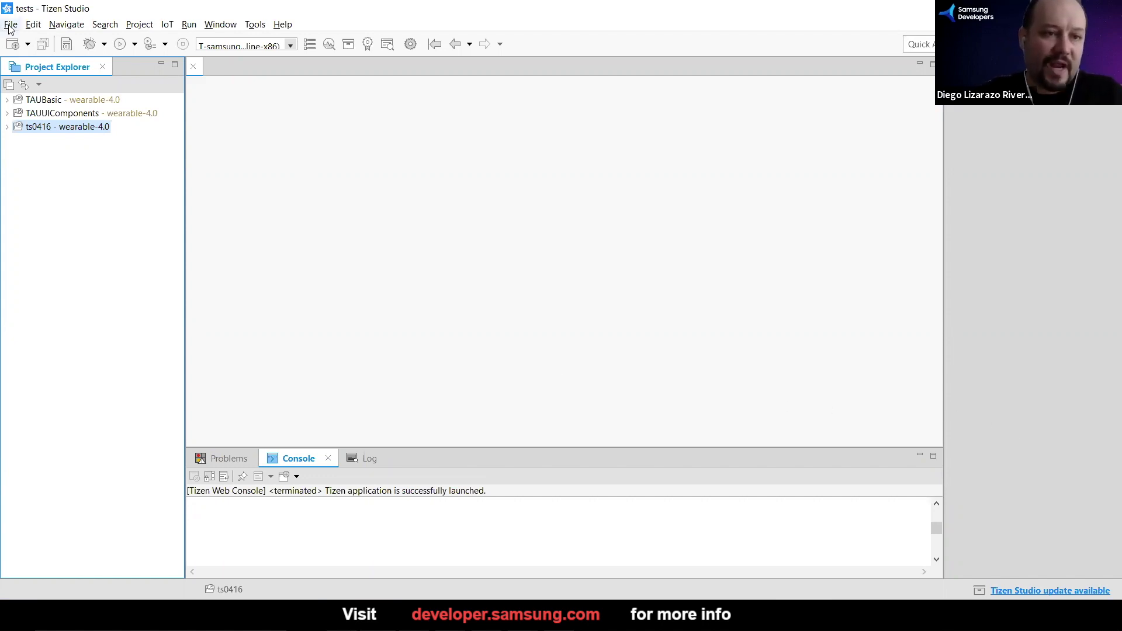
left_click(11, 25)
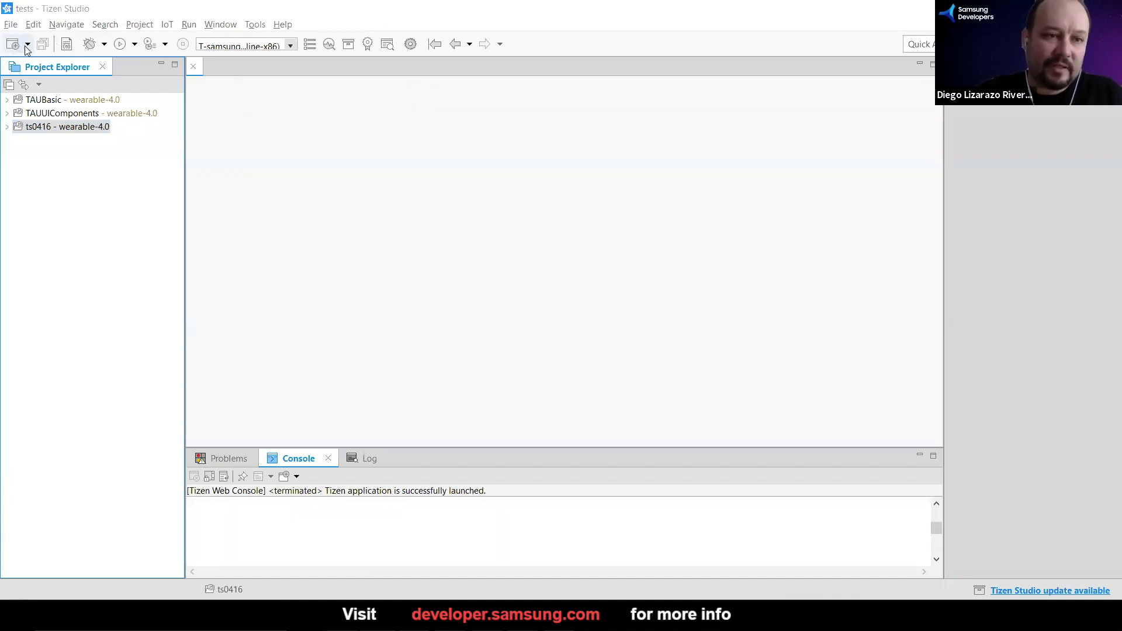
left_click(27, 44)
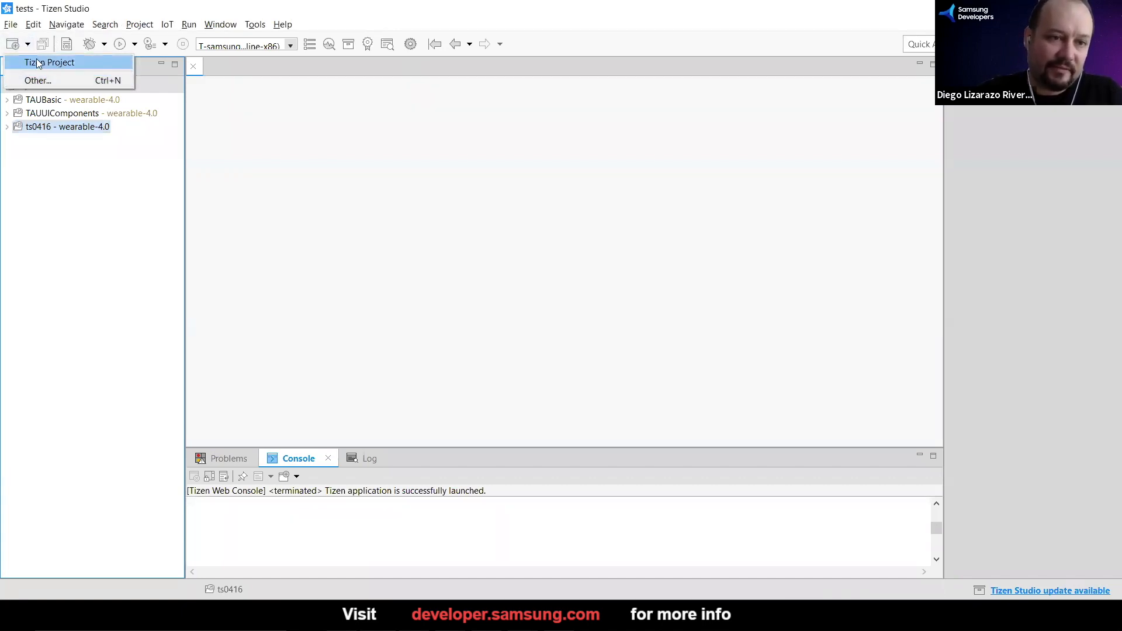
left_click(44, 63)
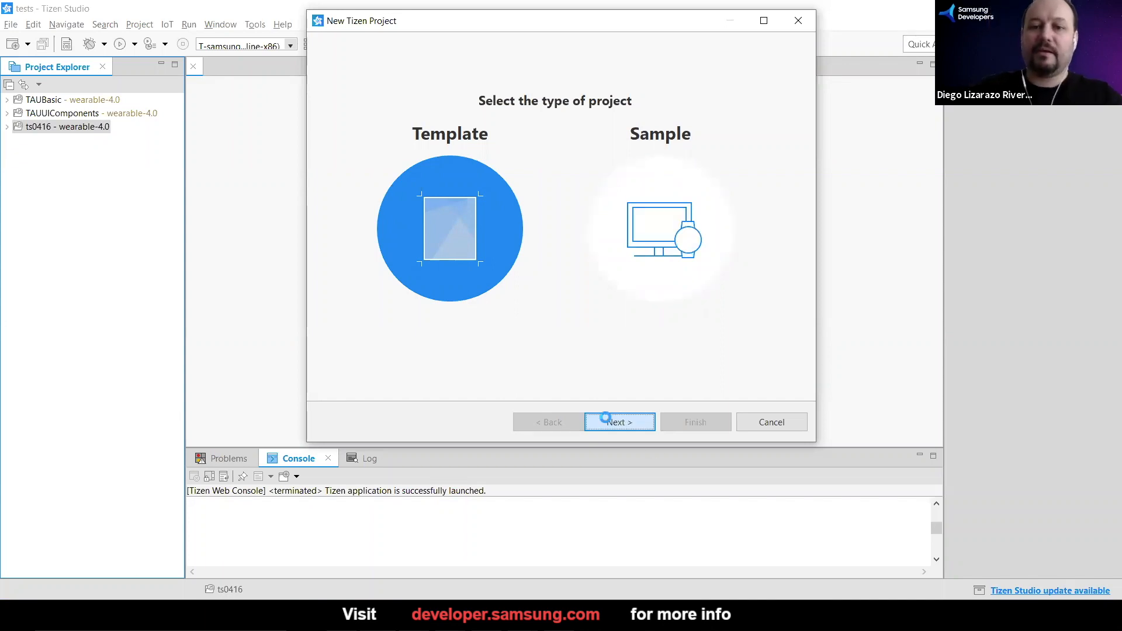
Proceed with a Template project and choose Wearable v4.0 as the profile version.
left_click(619, 422)
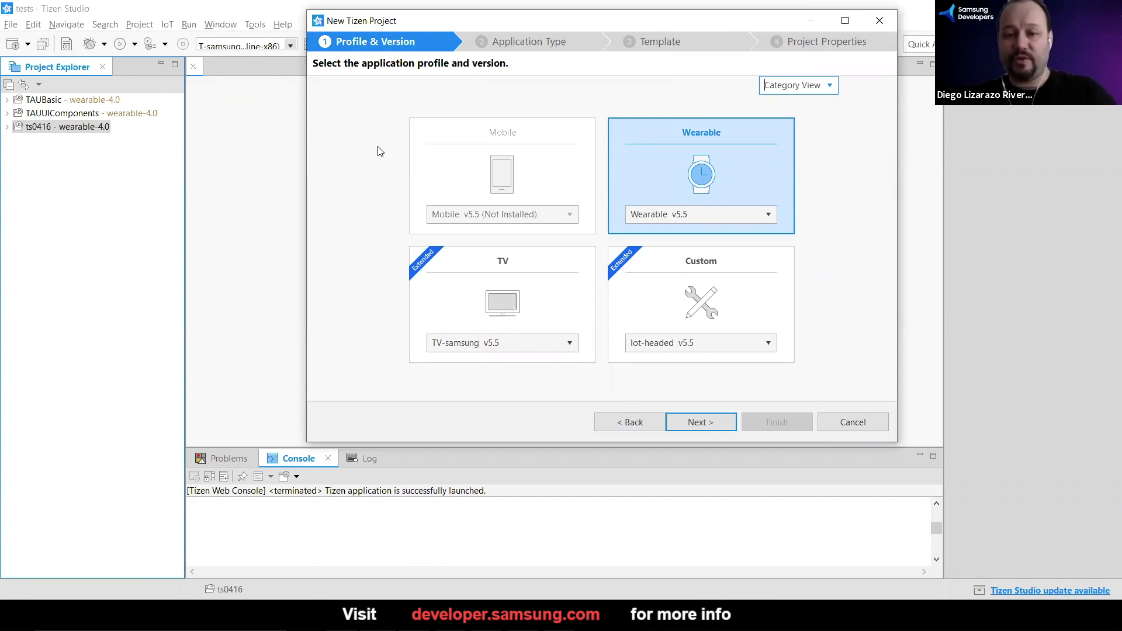
mouse_move(676, 224)
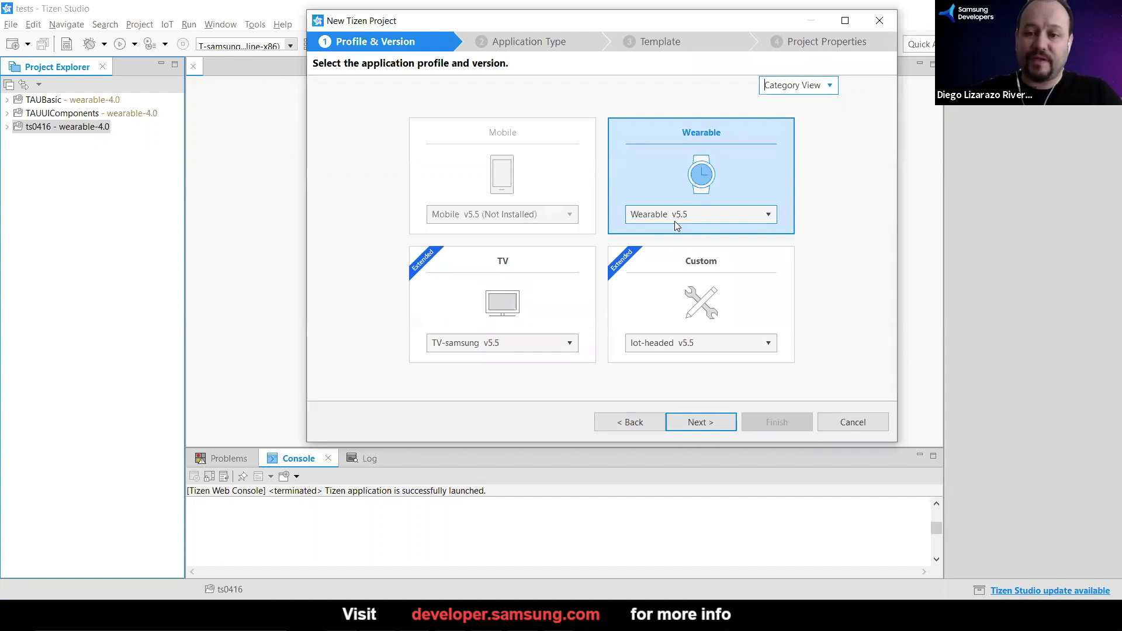
mouse_move(649, 160)
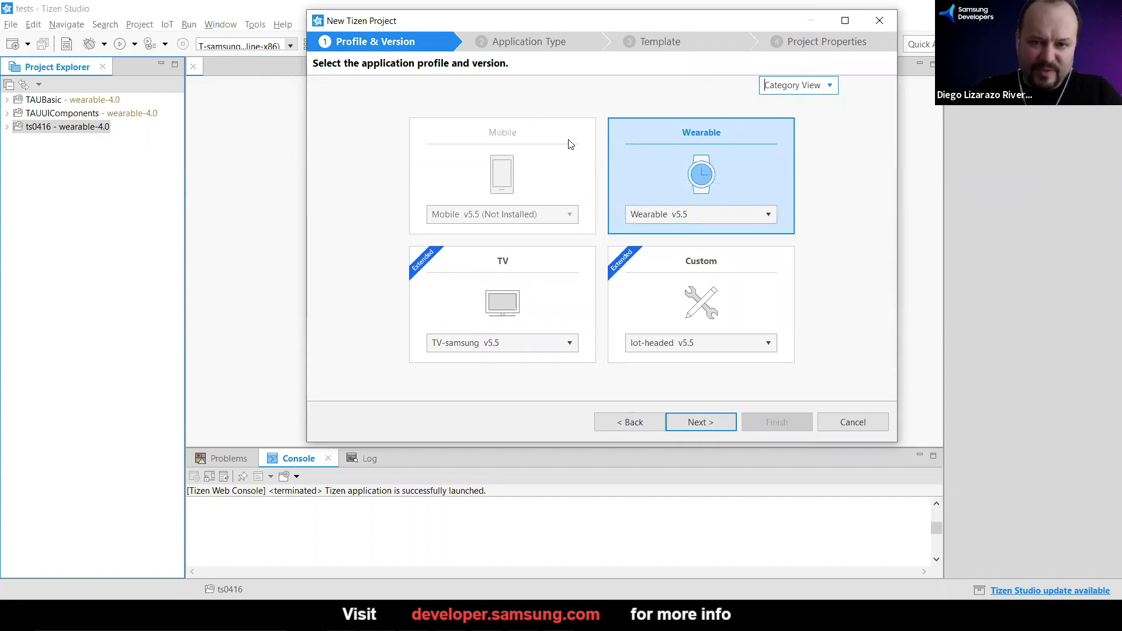
mouse_move(895, 255)
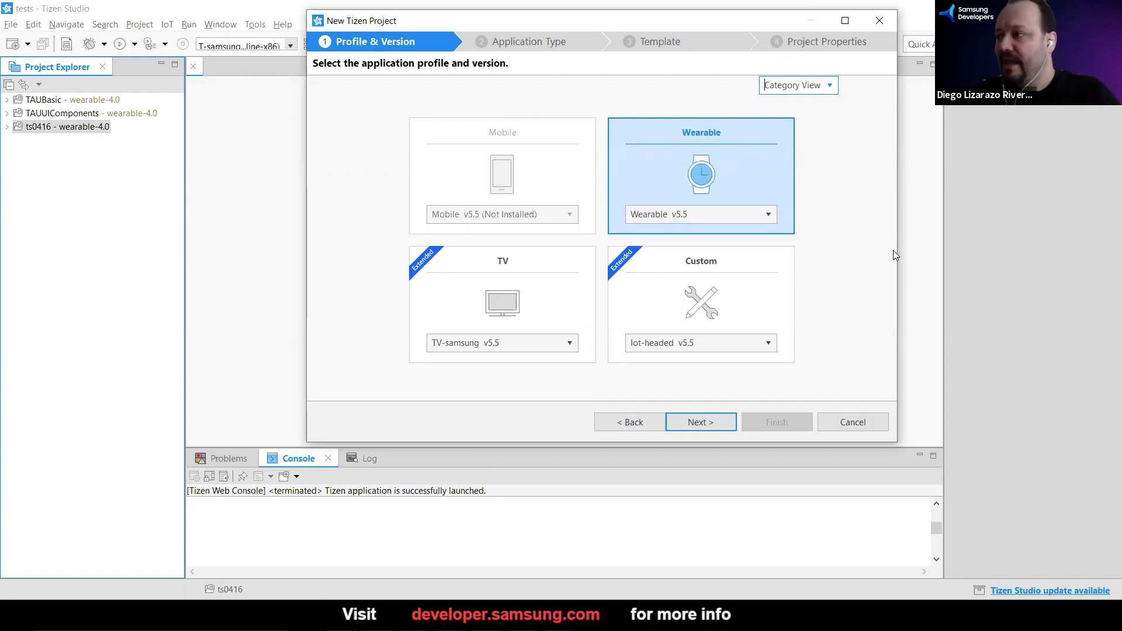
mouse_move(760, 171)
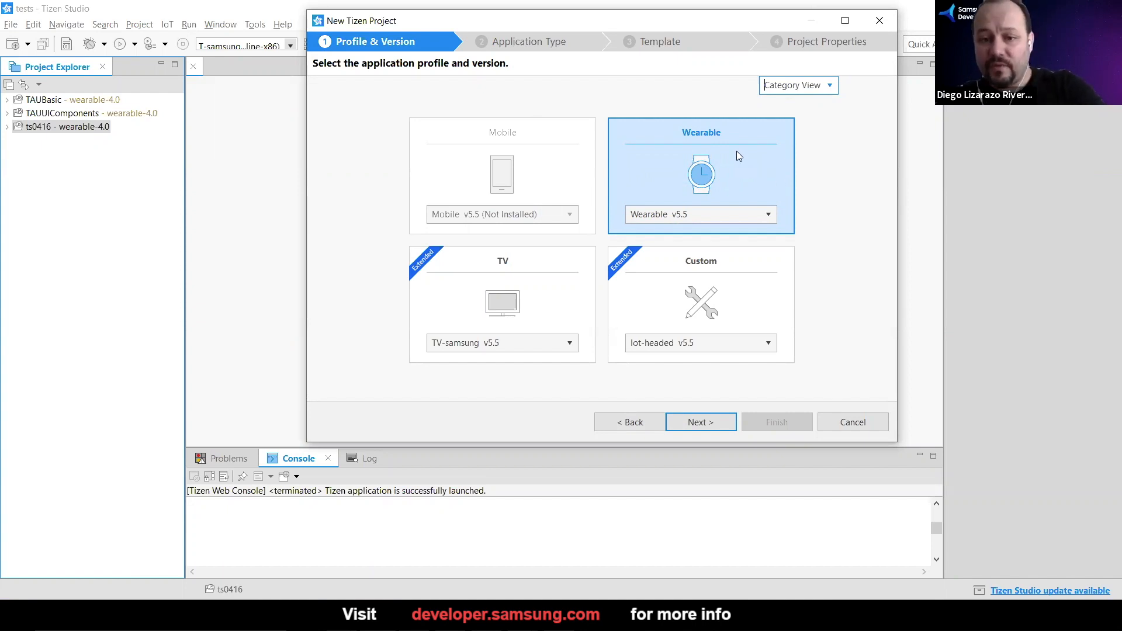
mouse_move(414, 275)
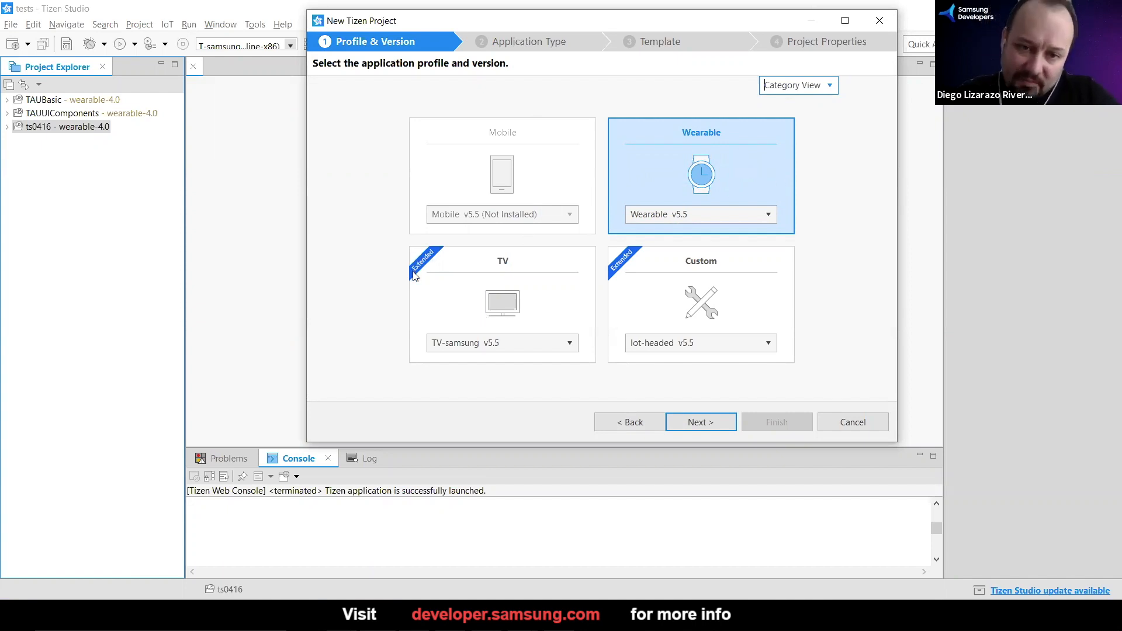
mouse_move(477, 294)
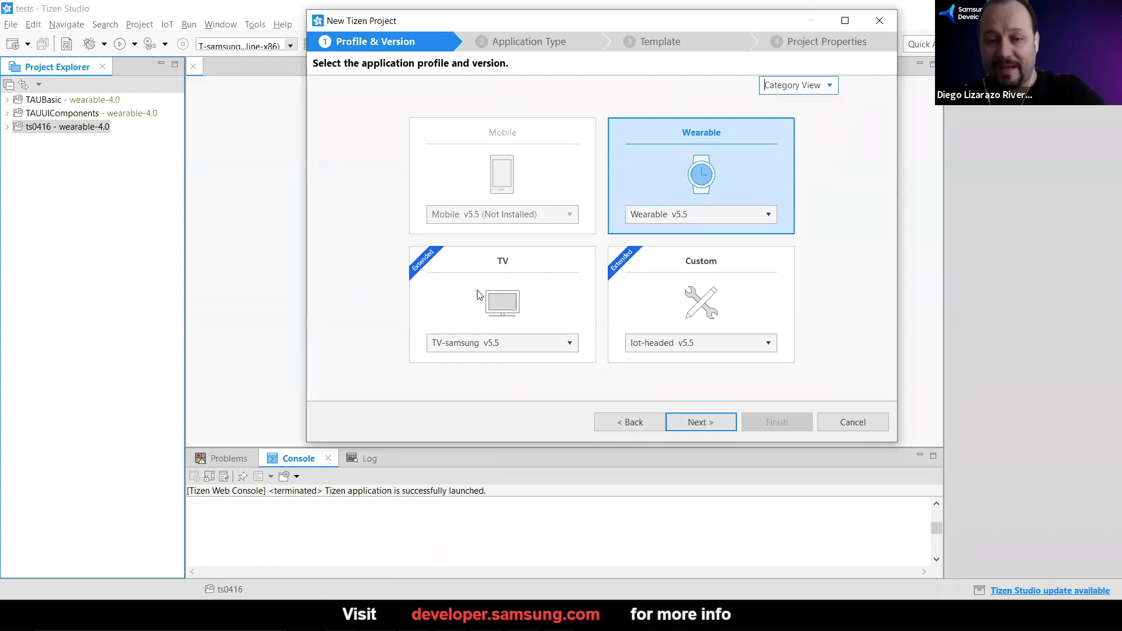
mouse_move(381, 254)
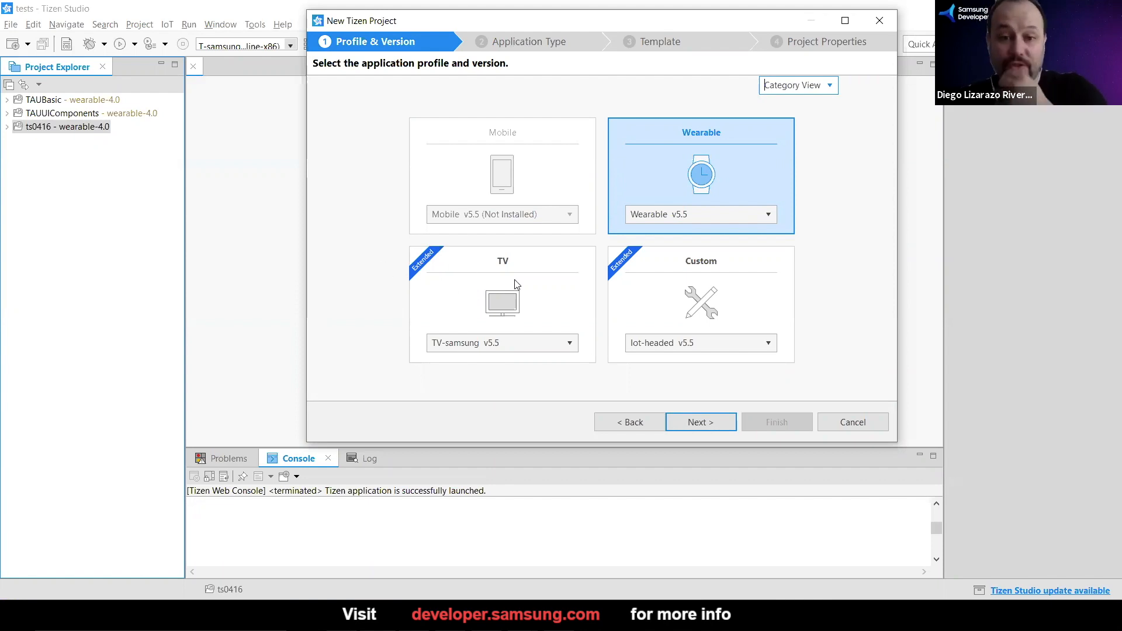
mouse_move(661, 292)
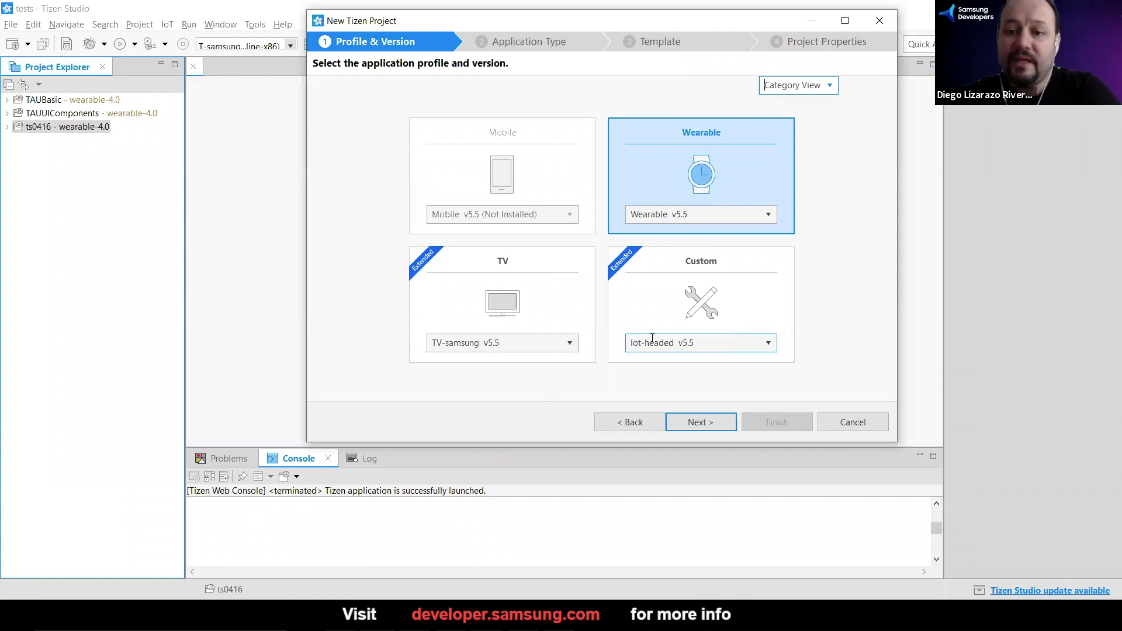
mouse_move(753, 281)
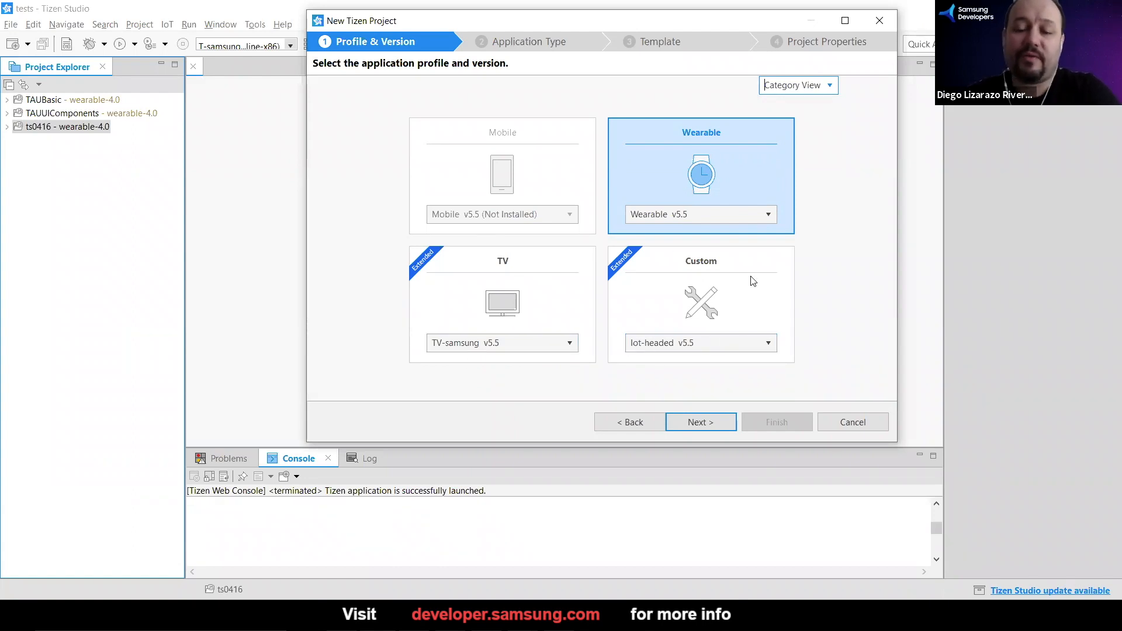
mouse_move(729, 310)
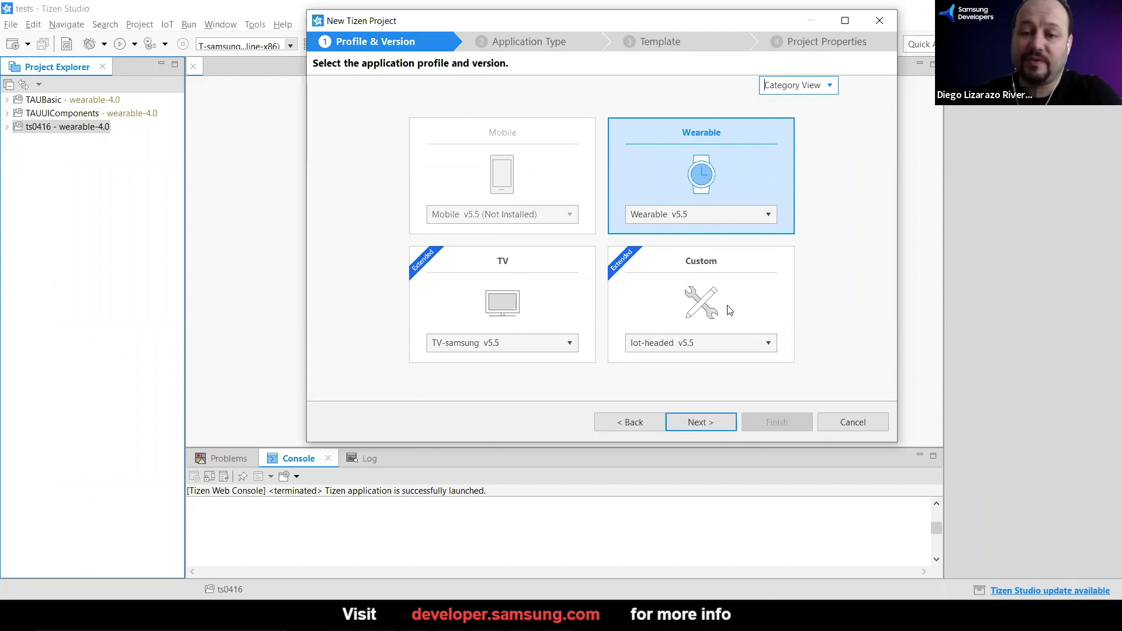
mouse_move(790, 360)
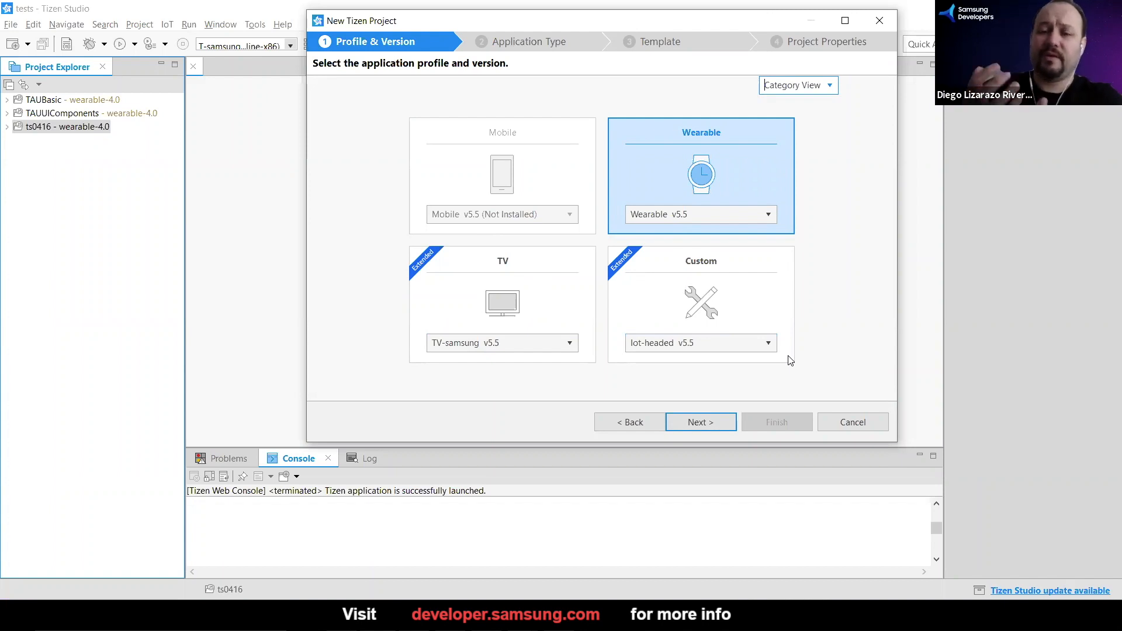
mouse_move(711, 309)
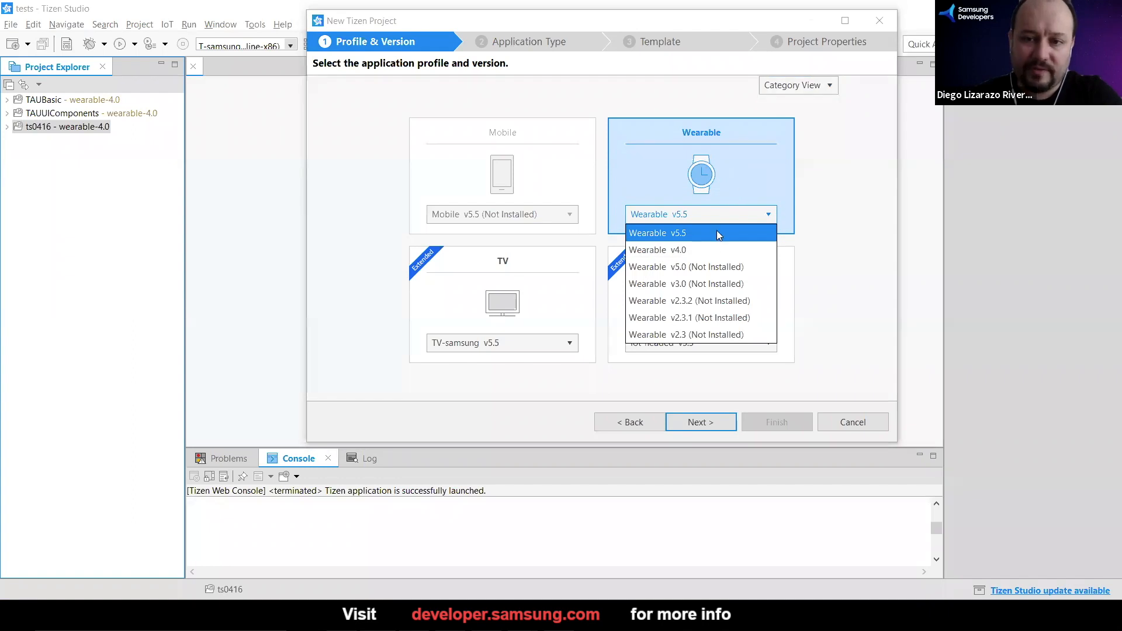
left_click(661, 250)
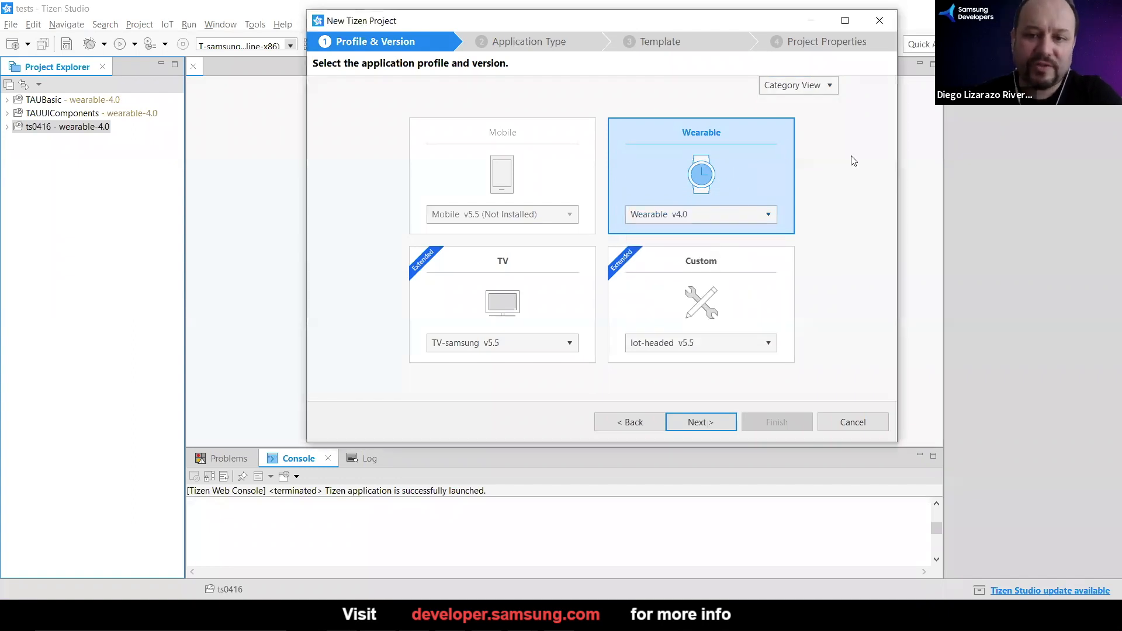
Choose Web Application as the application type for the Wearable 4.0 template.
left_click(701, 422)
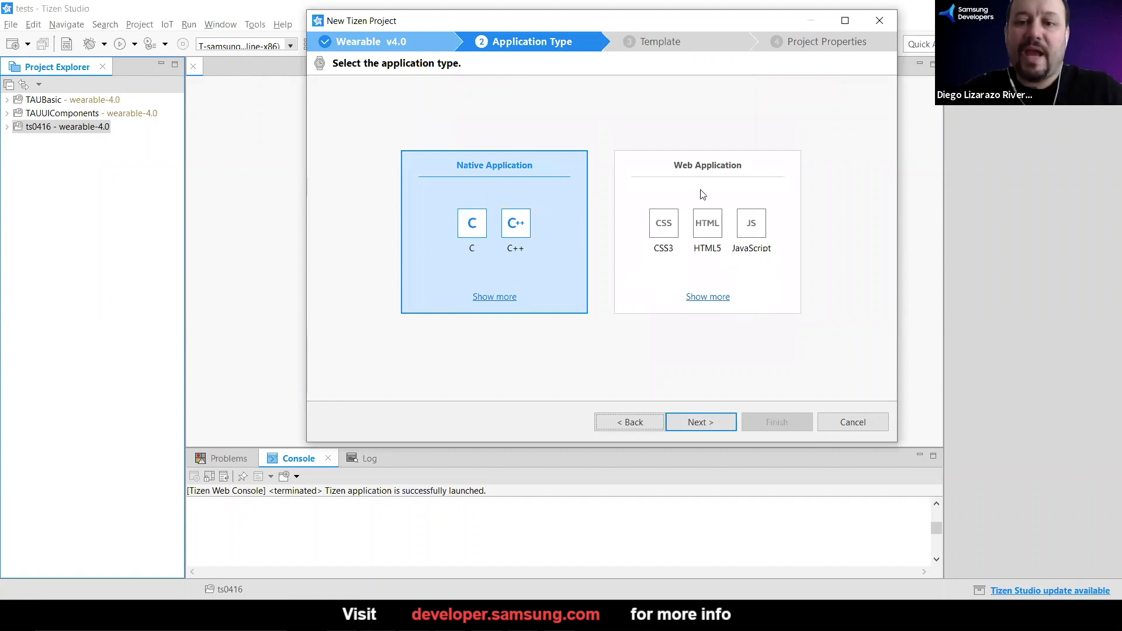
mouse_move(519, 258)
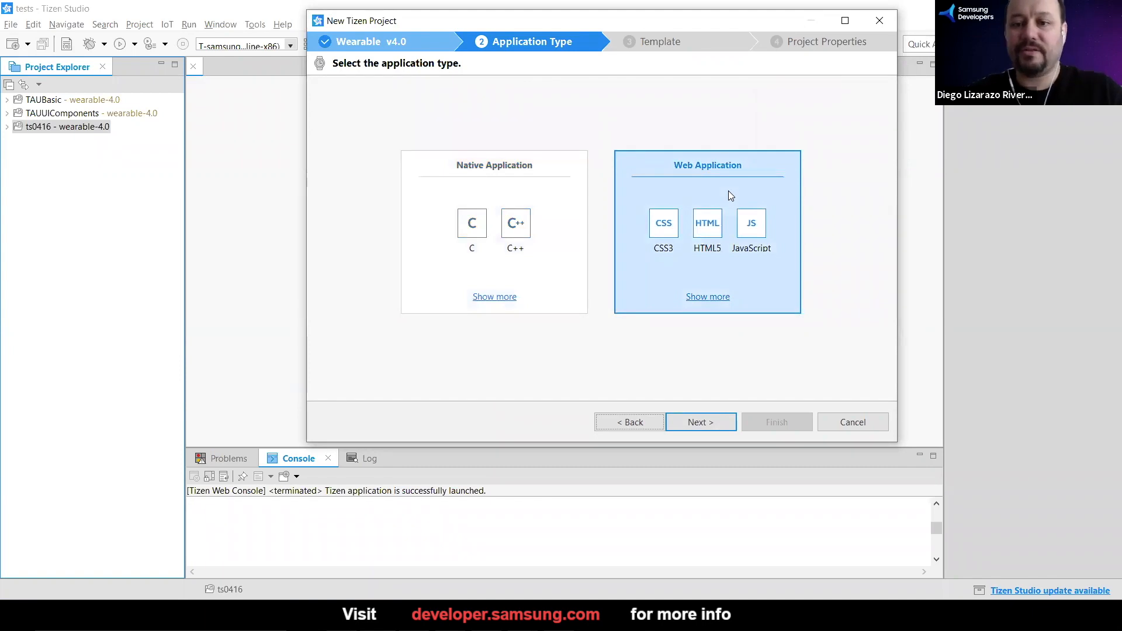
left_click(701, 422)
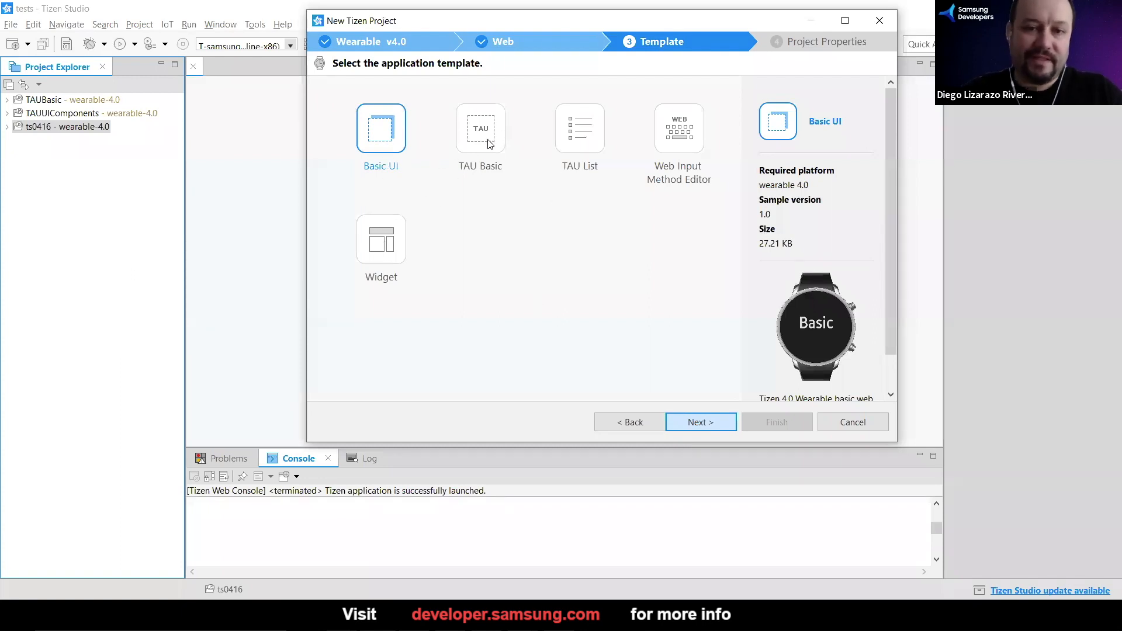
mouse_move(474, 184)
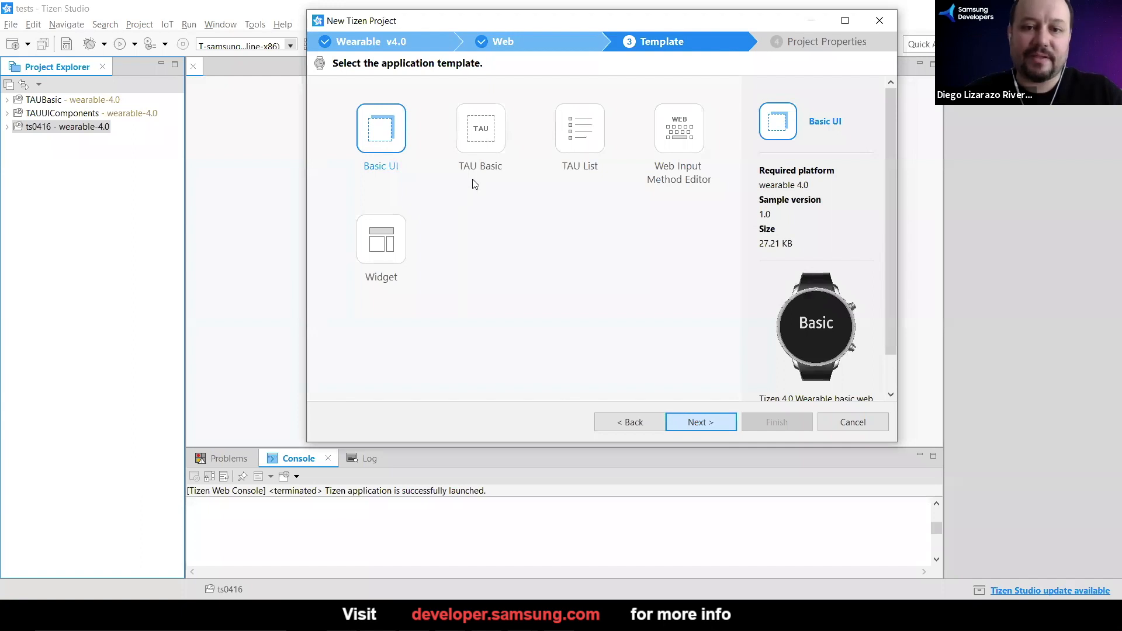
mouse_move(454, 167)
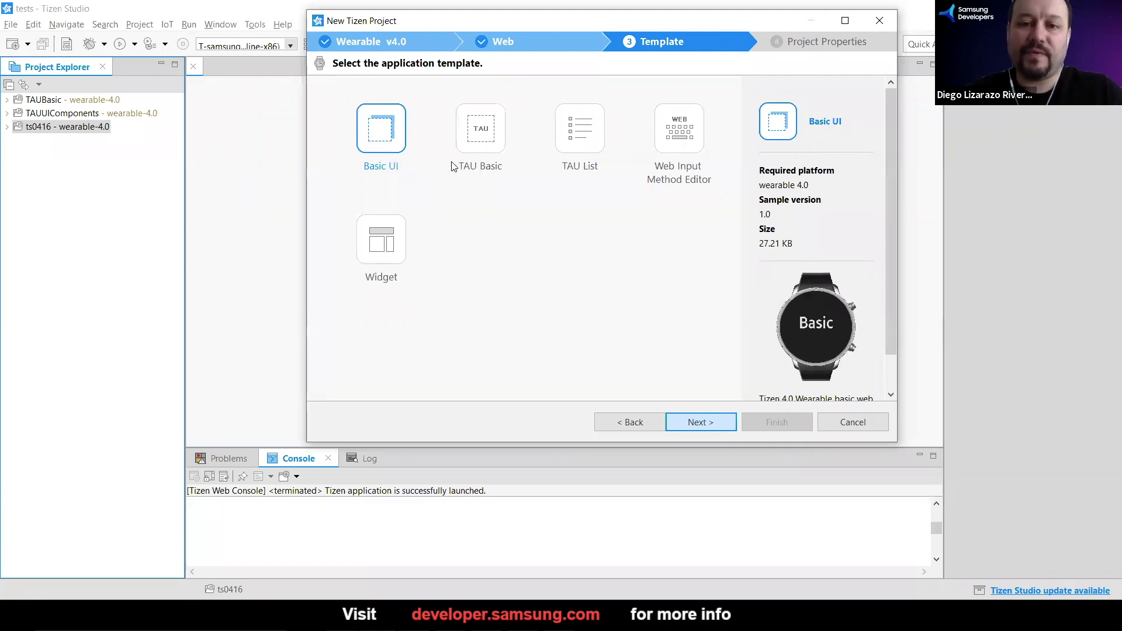
mouse_move(648, 107)
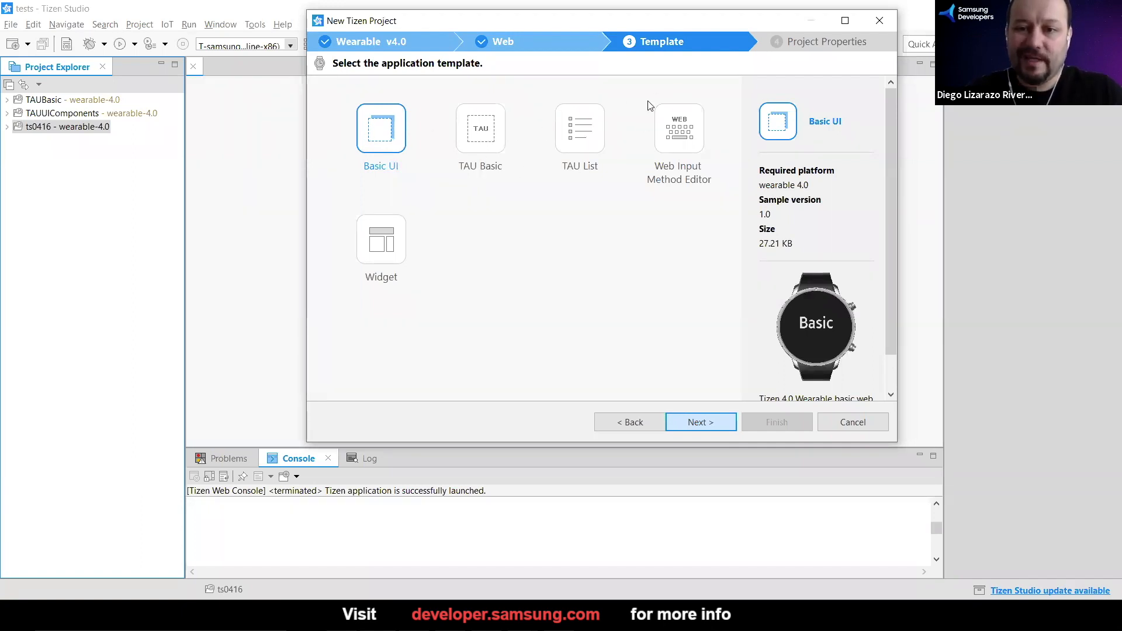
mouse_move(392, 235)
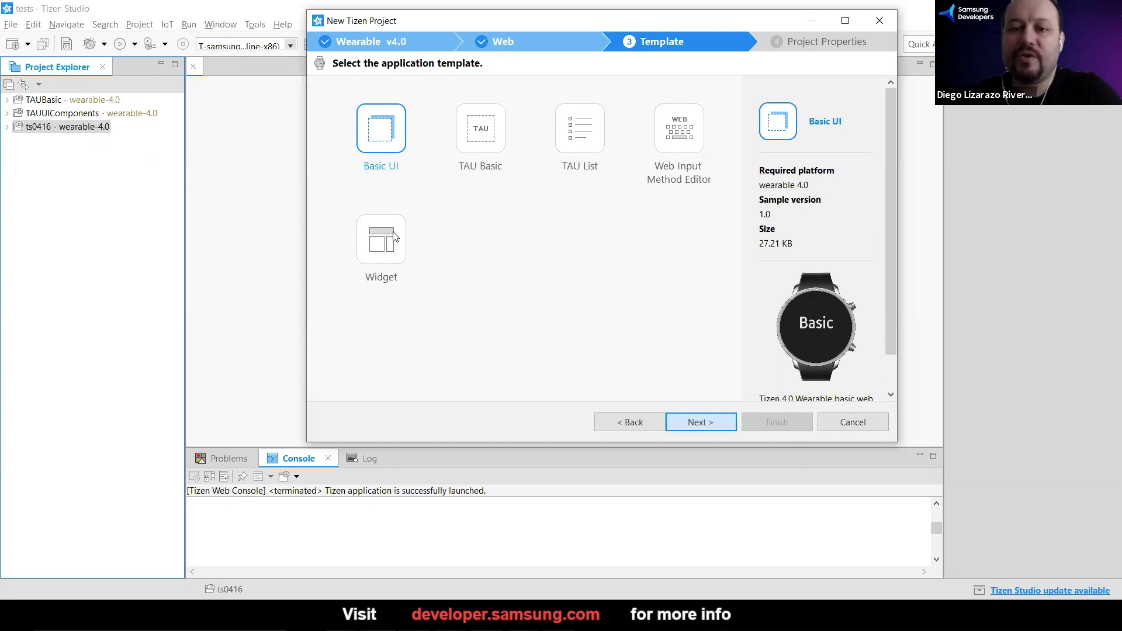
mouse_move(555, 124)
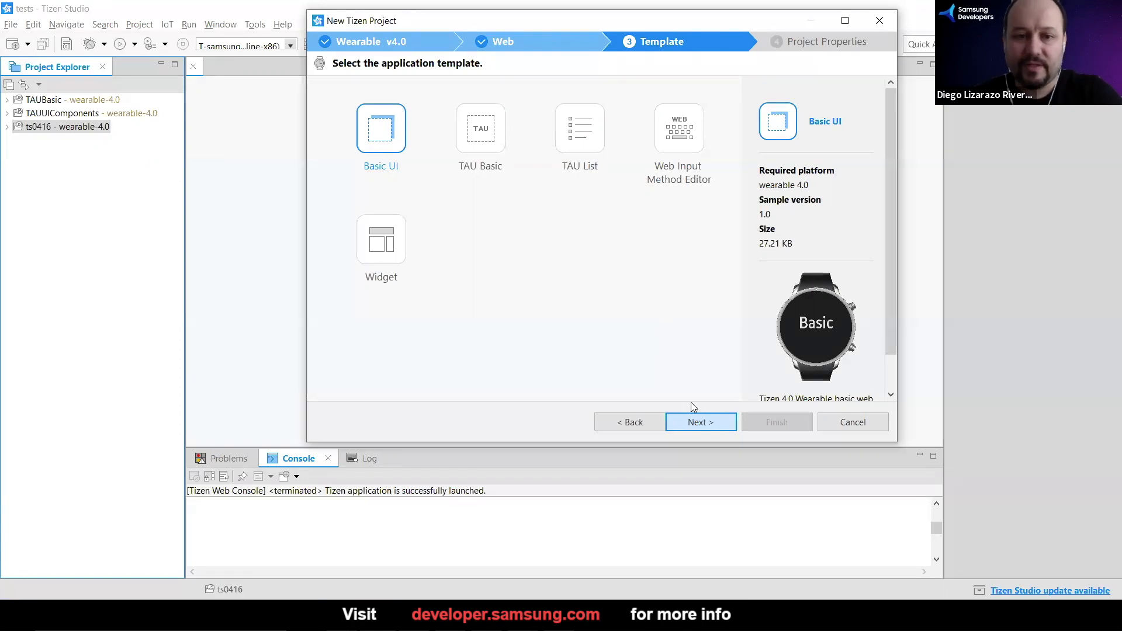
Append 0417 to the project name to make BasicUI0417, and finish the wizard.
left_click(701, 422)
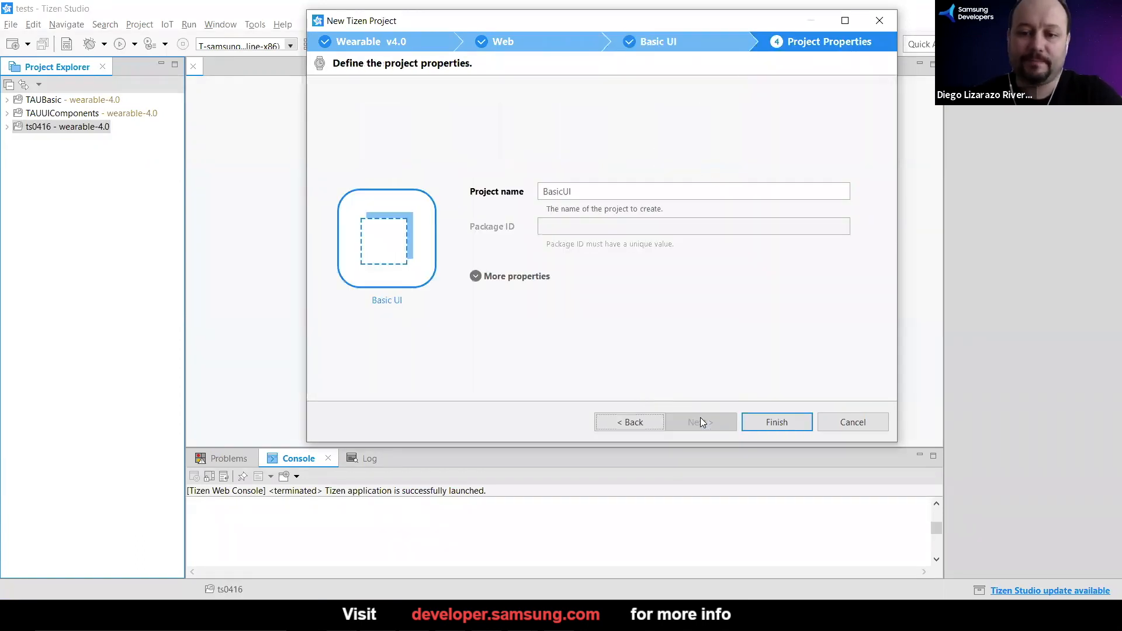
mouse_move(612, 177)
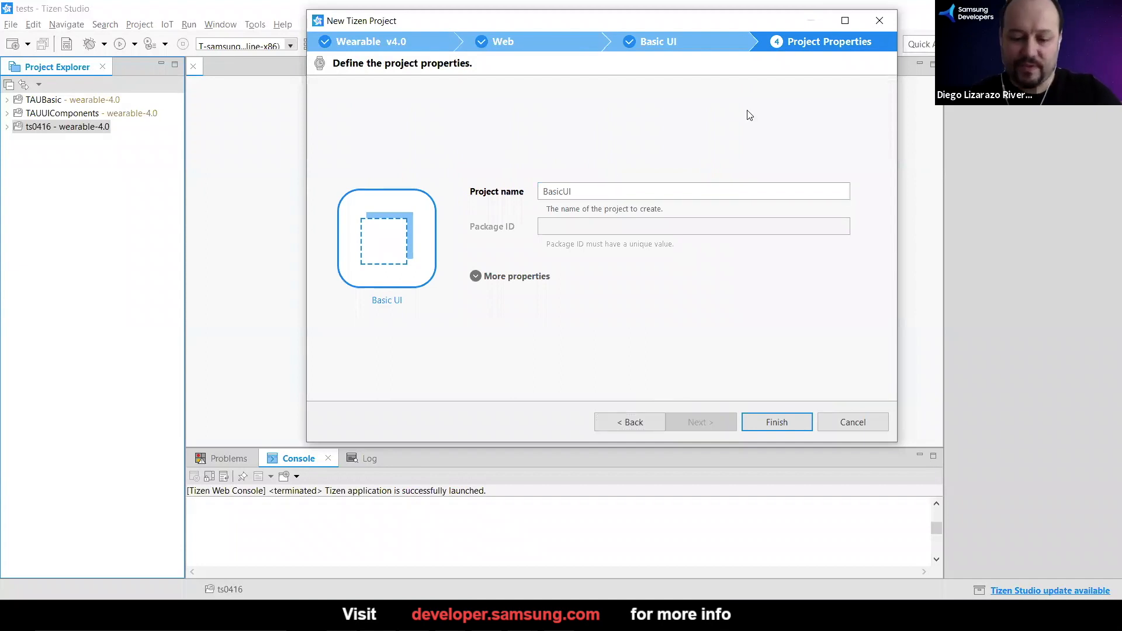
type("0417")
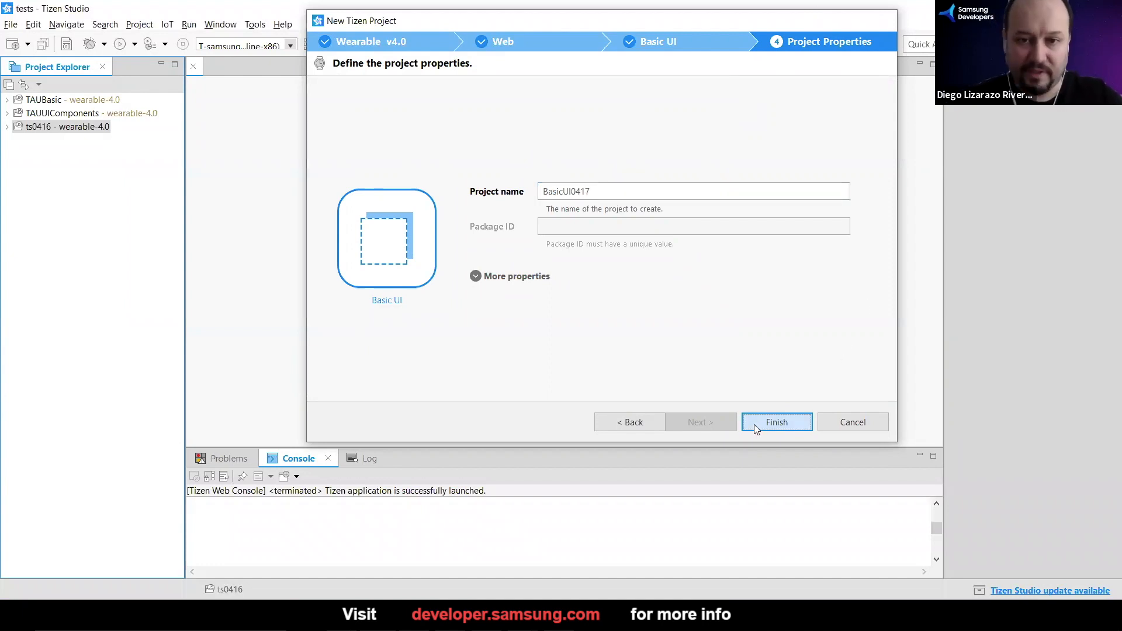
left_click(777, 422)
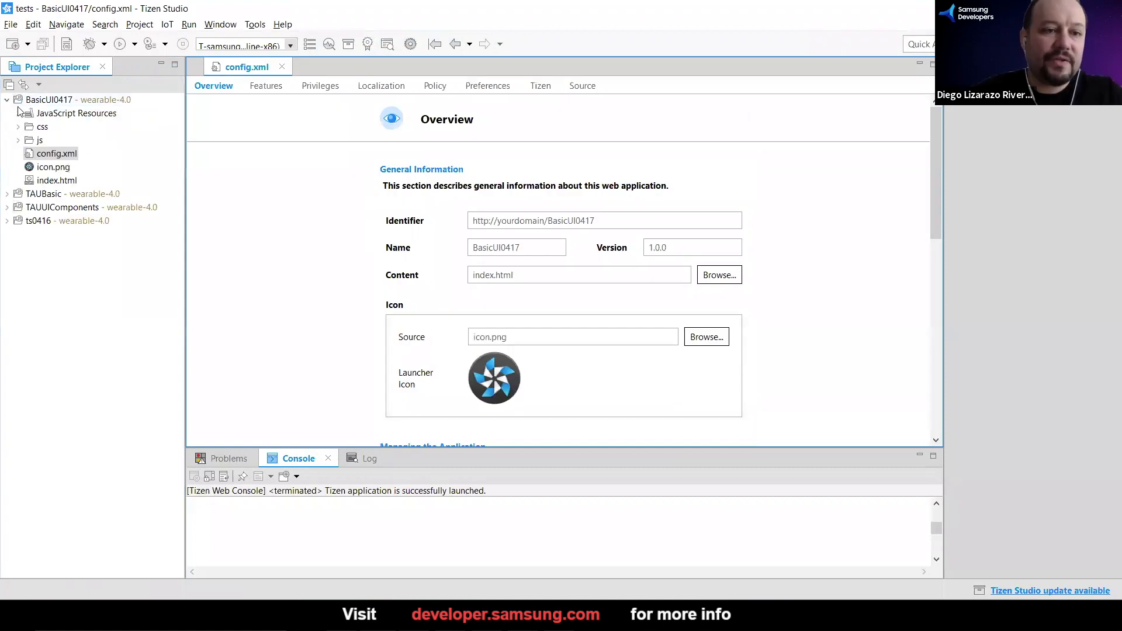
mouse_move(75, 210)
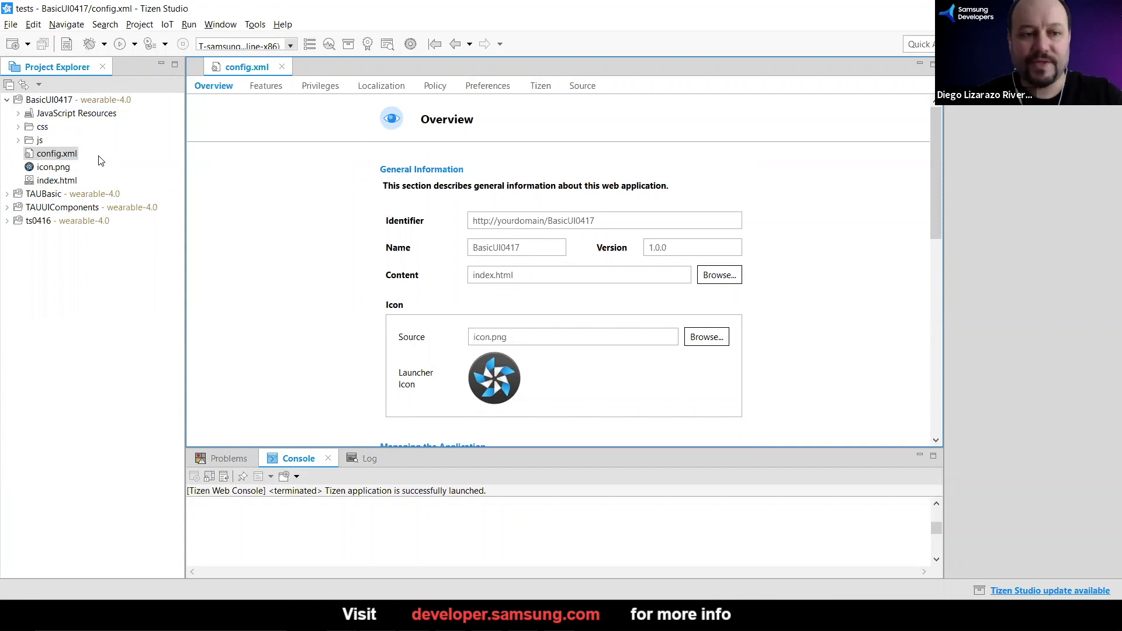
mouse_move(115, 144)
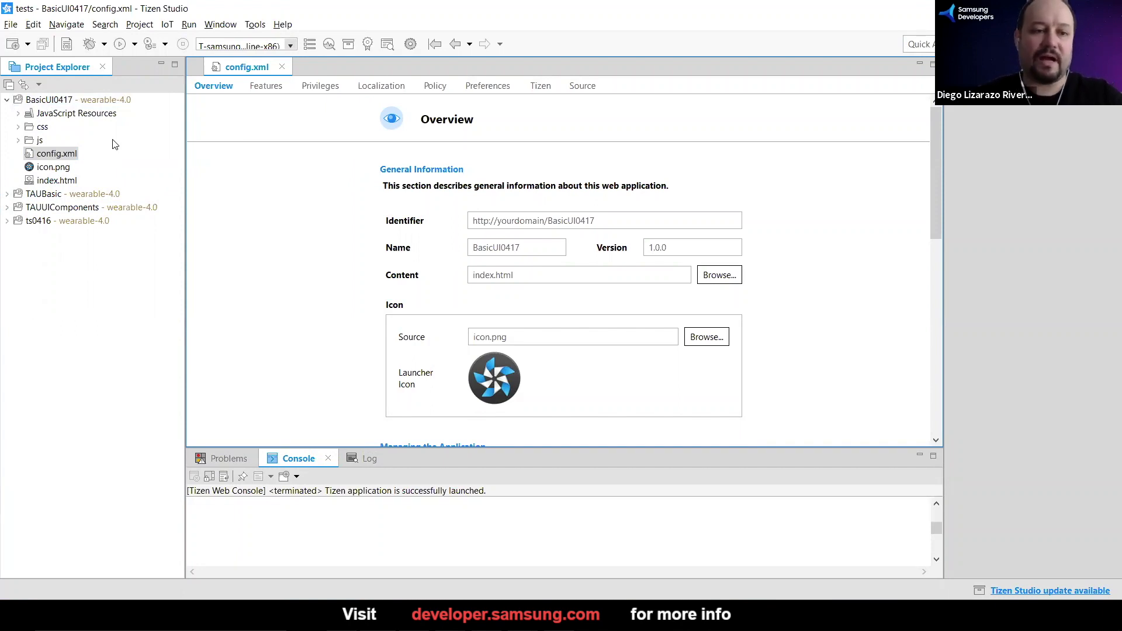
mouse_move(170, 151)
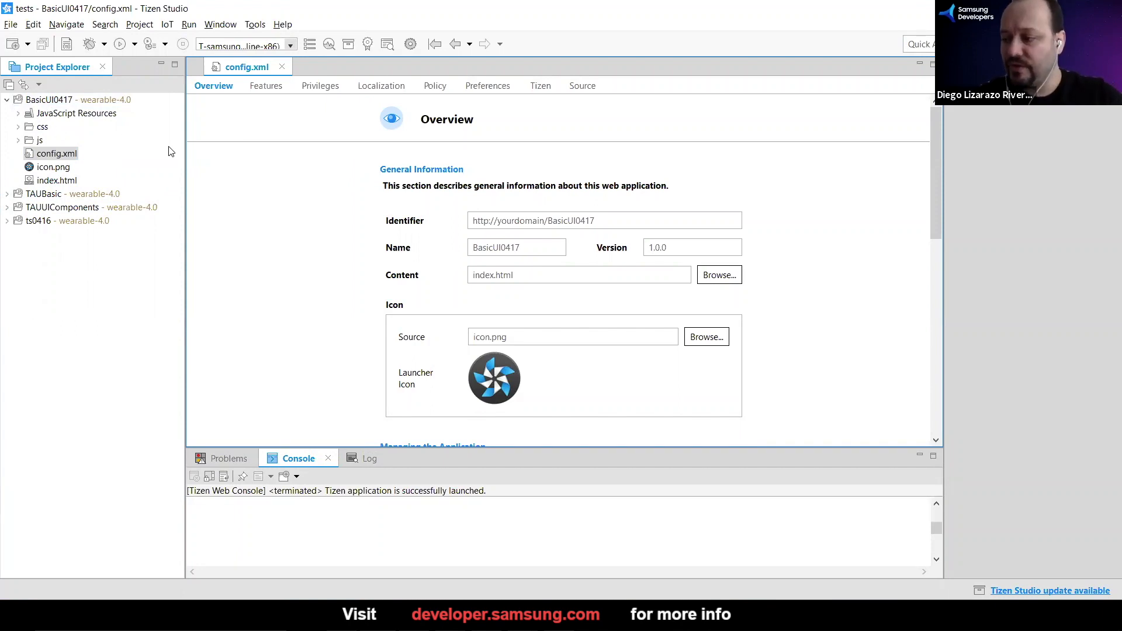
mouse_move(103, 133)
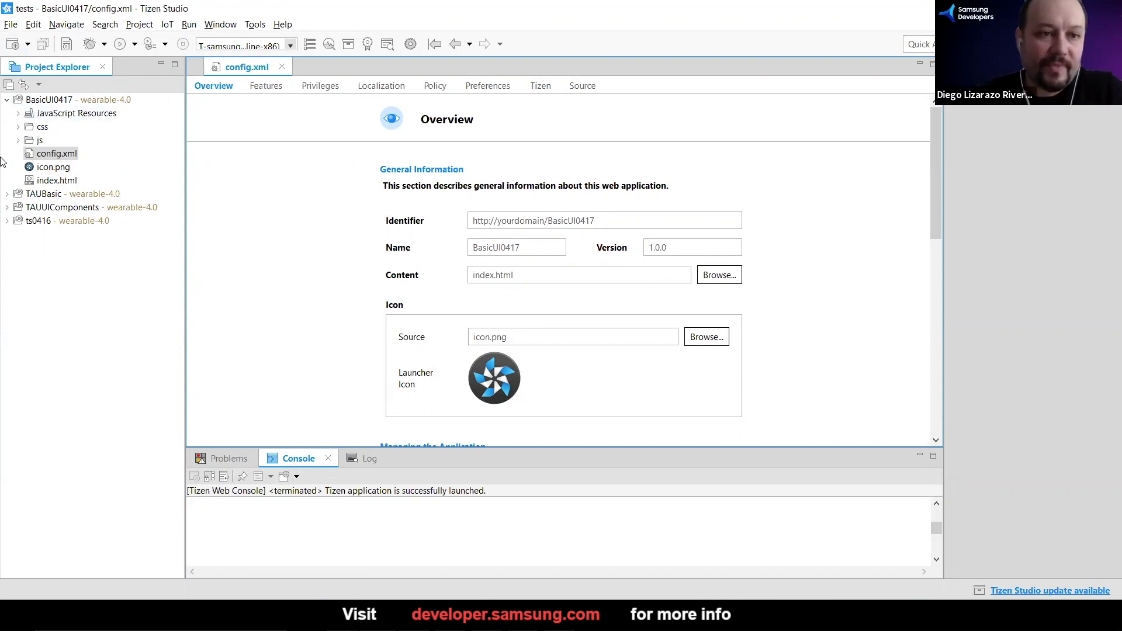
mouse_move(165, 120)
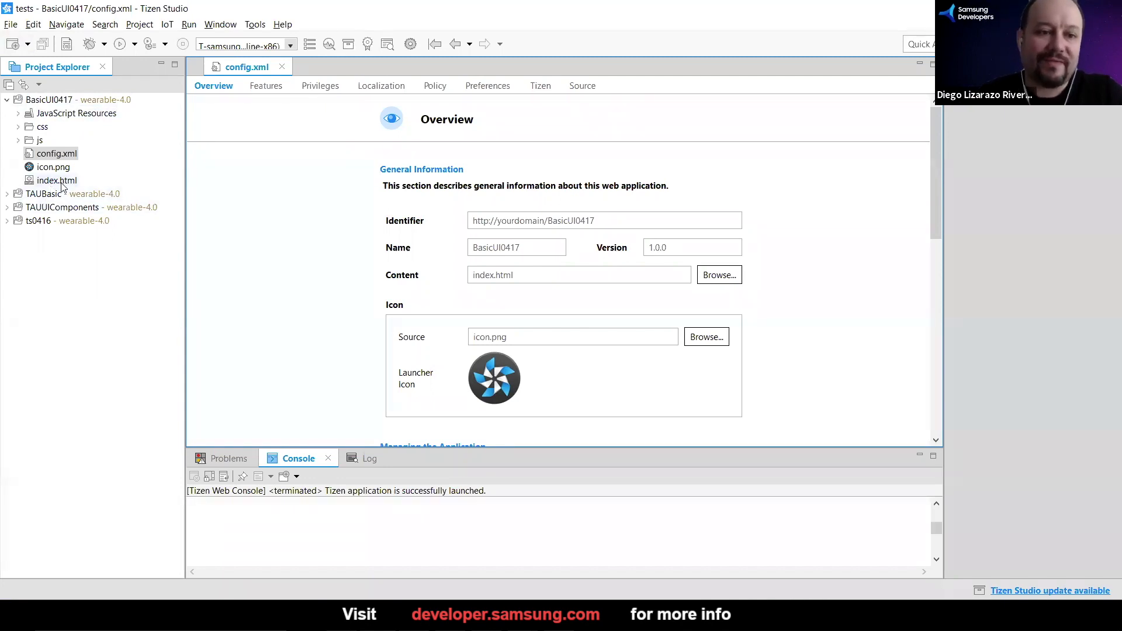
Open index.html in the editor and expand the js and css folders.
double_click(58, 180)
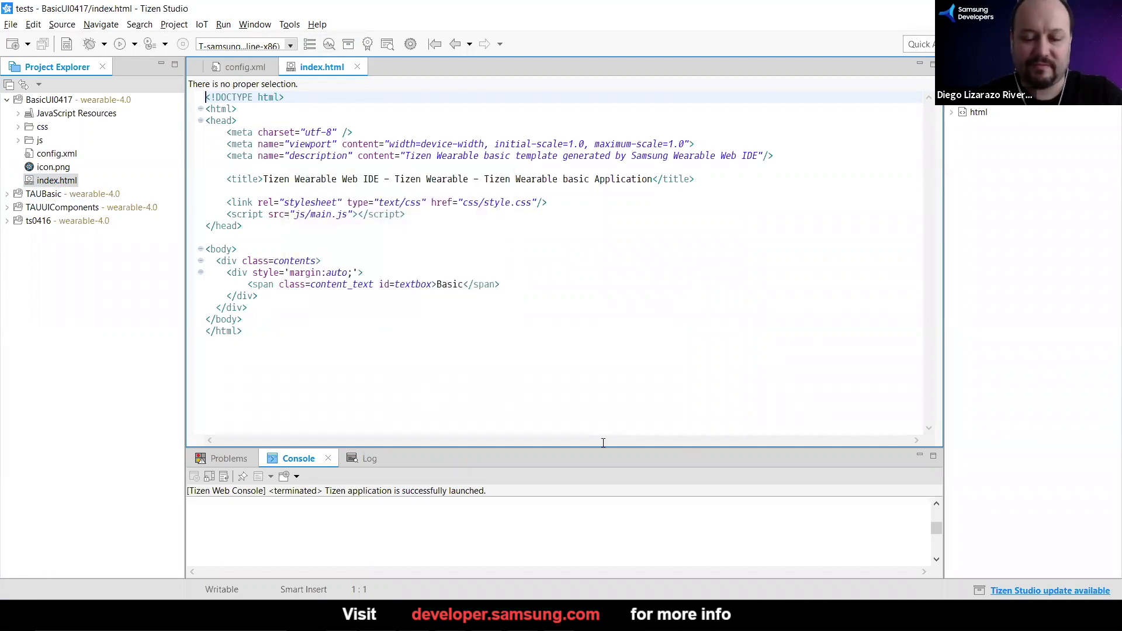
mouse_move(551, 414)
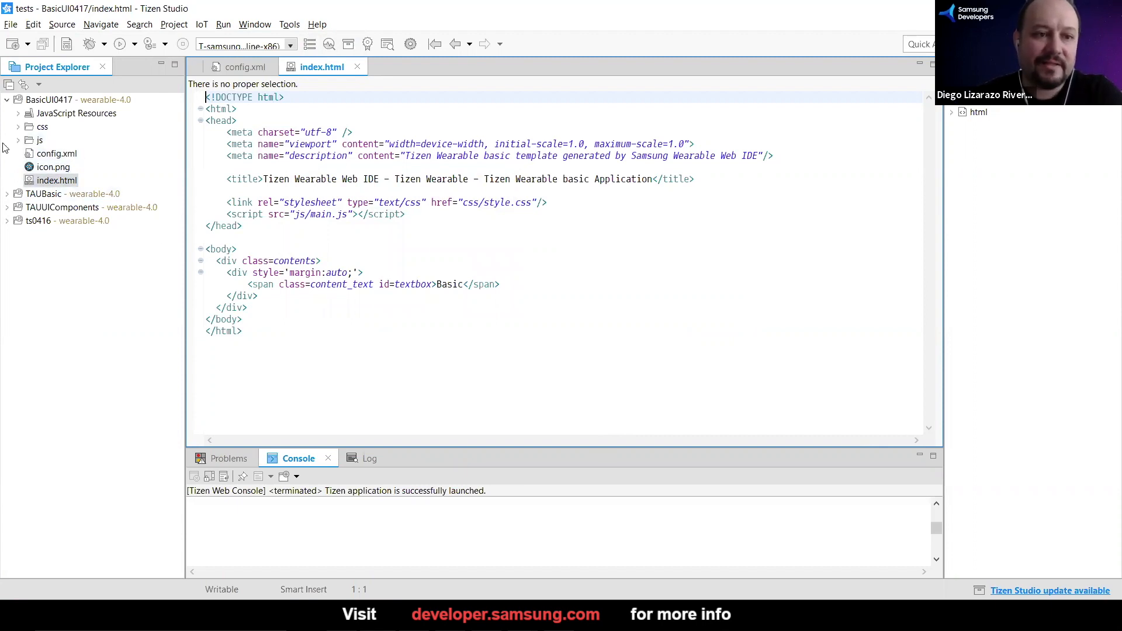
left_click(16, 139)
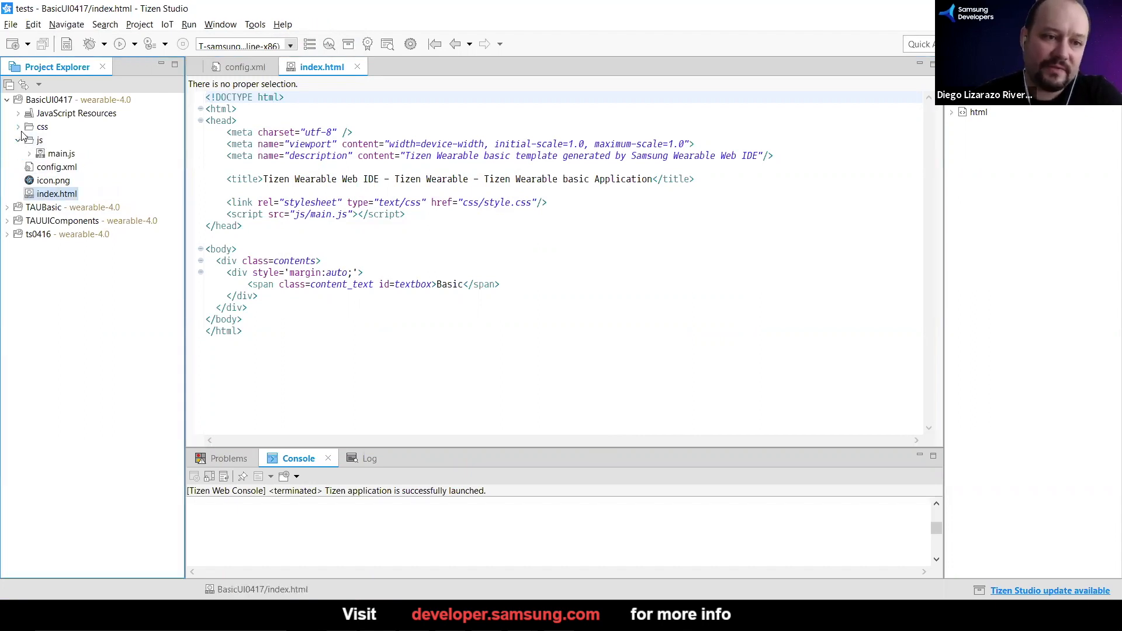
left_click(21, 127)
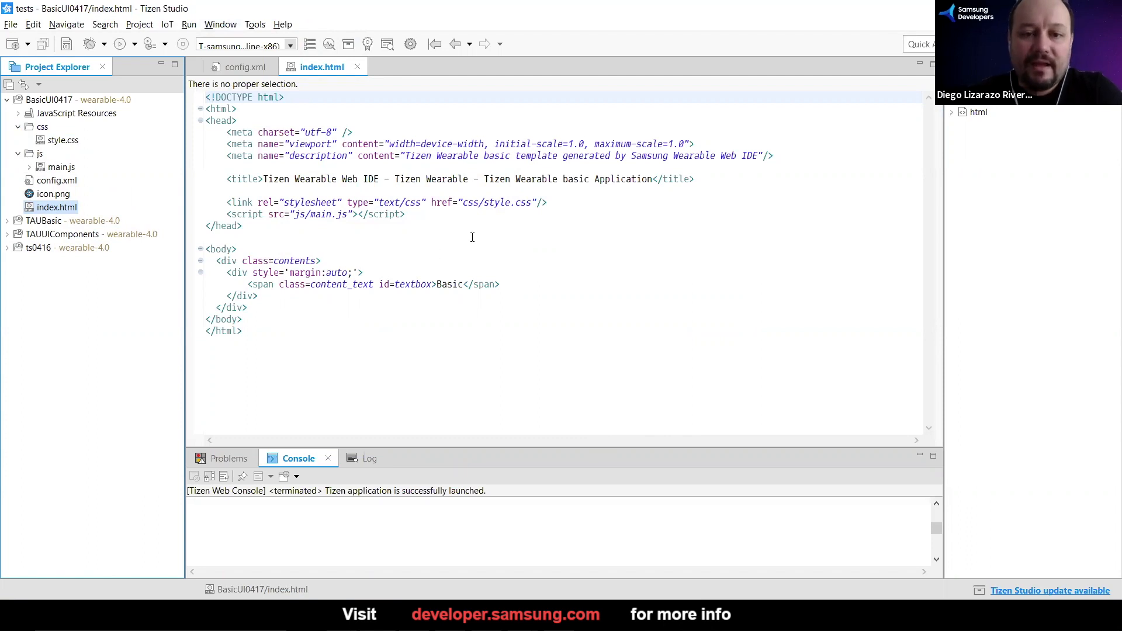
mouse_move(435, 235)
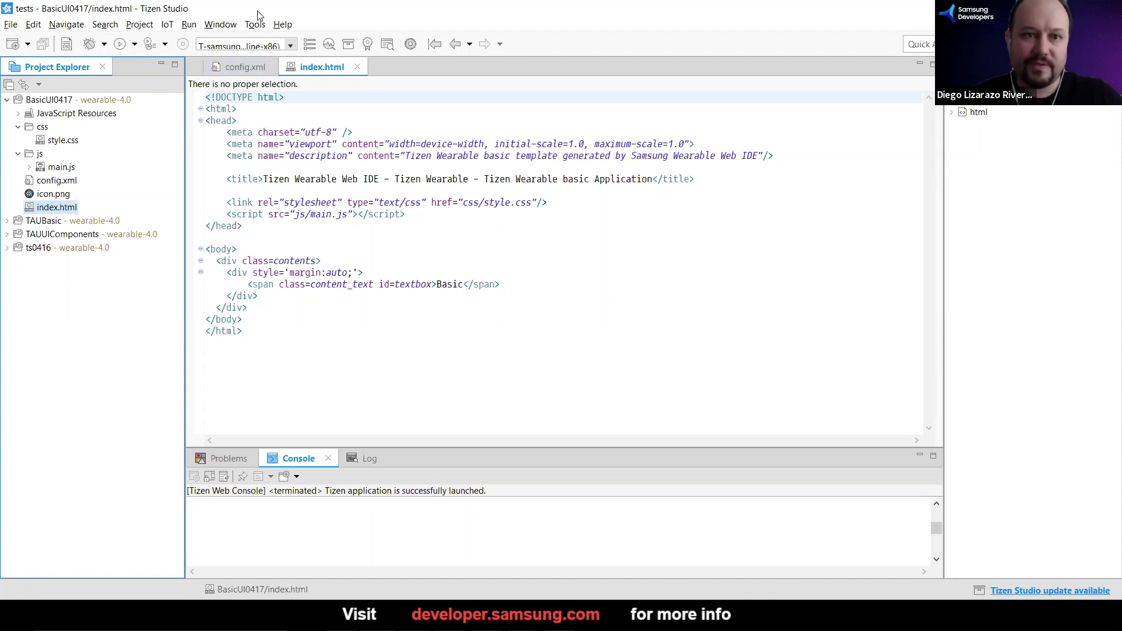
Open the Tools menu to reach Emulator Manager.
left_click(254, 24)
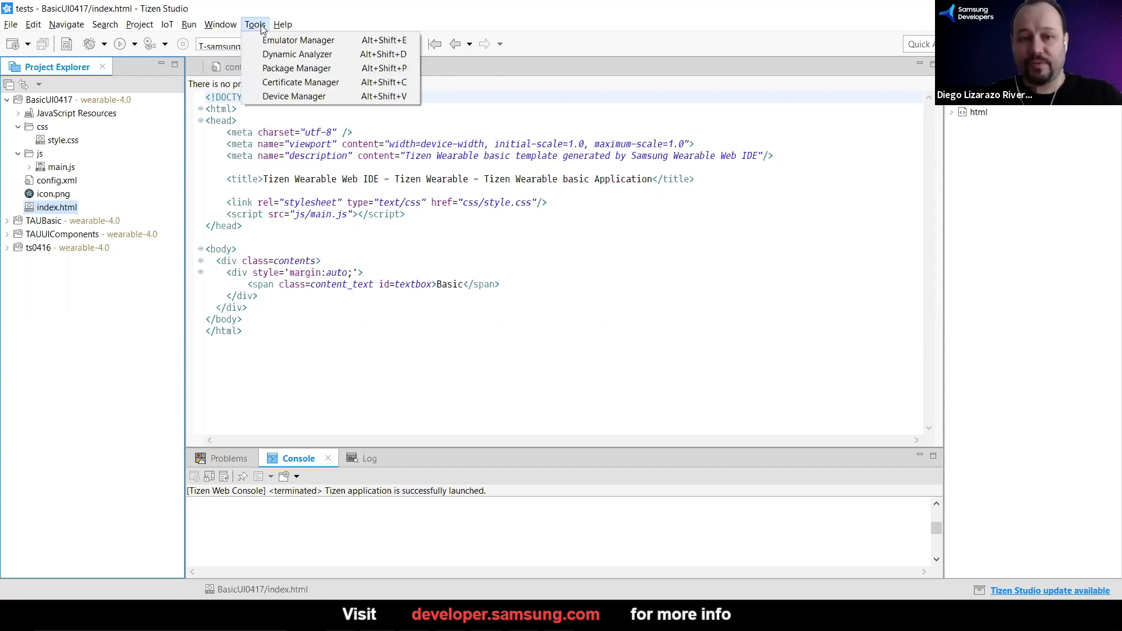
mouse_move(296, 67)
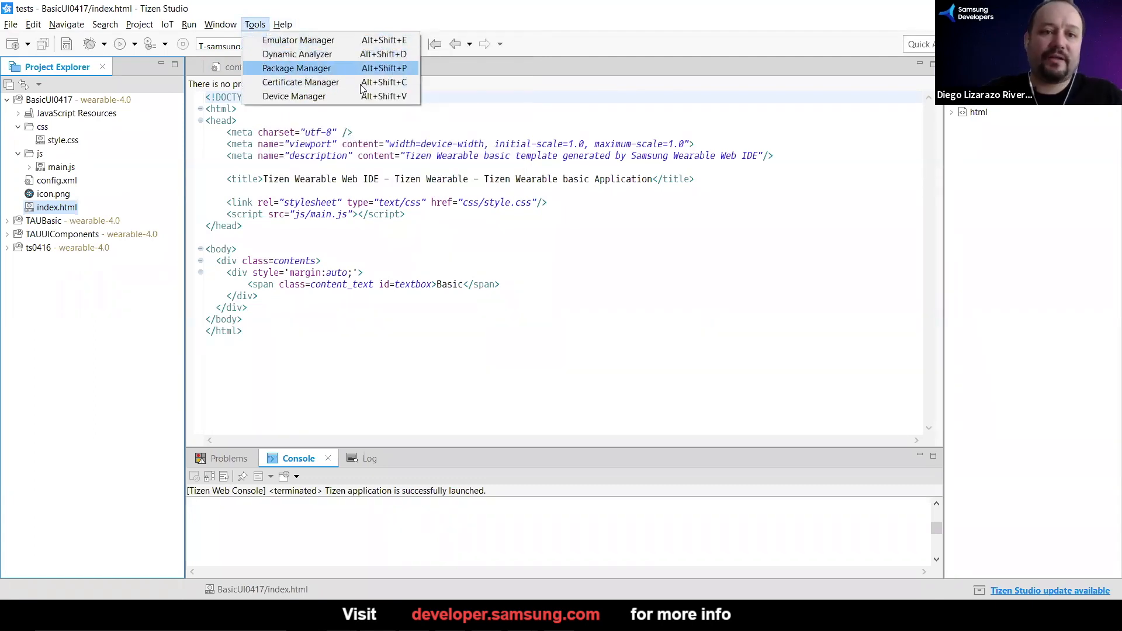
mouse_move(342, 104)
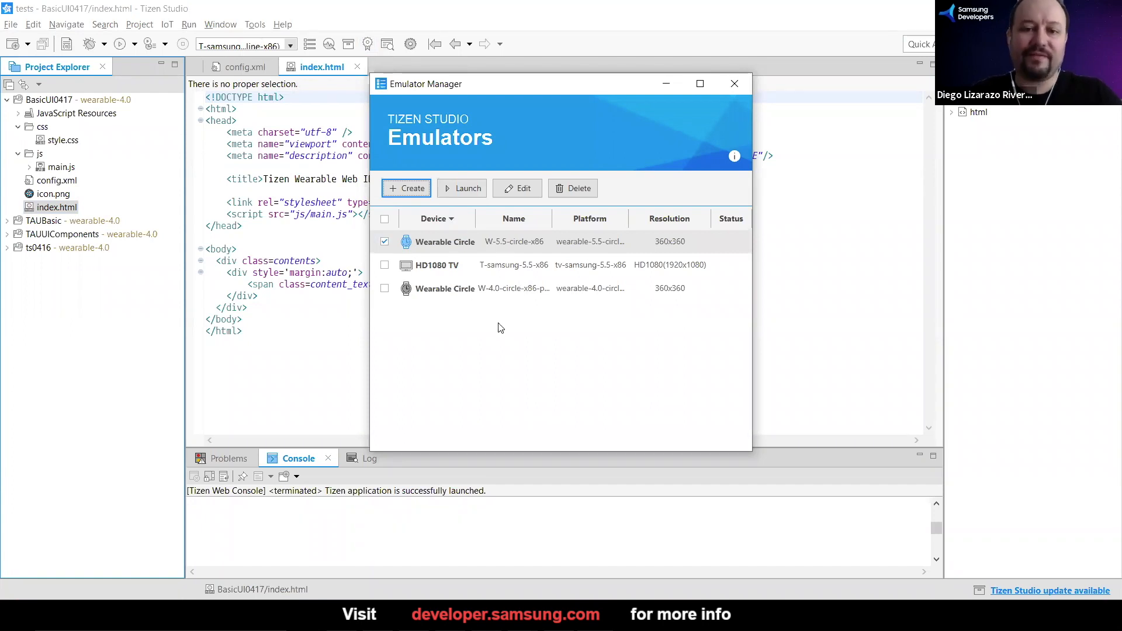
mouse_move(433, 336)
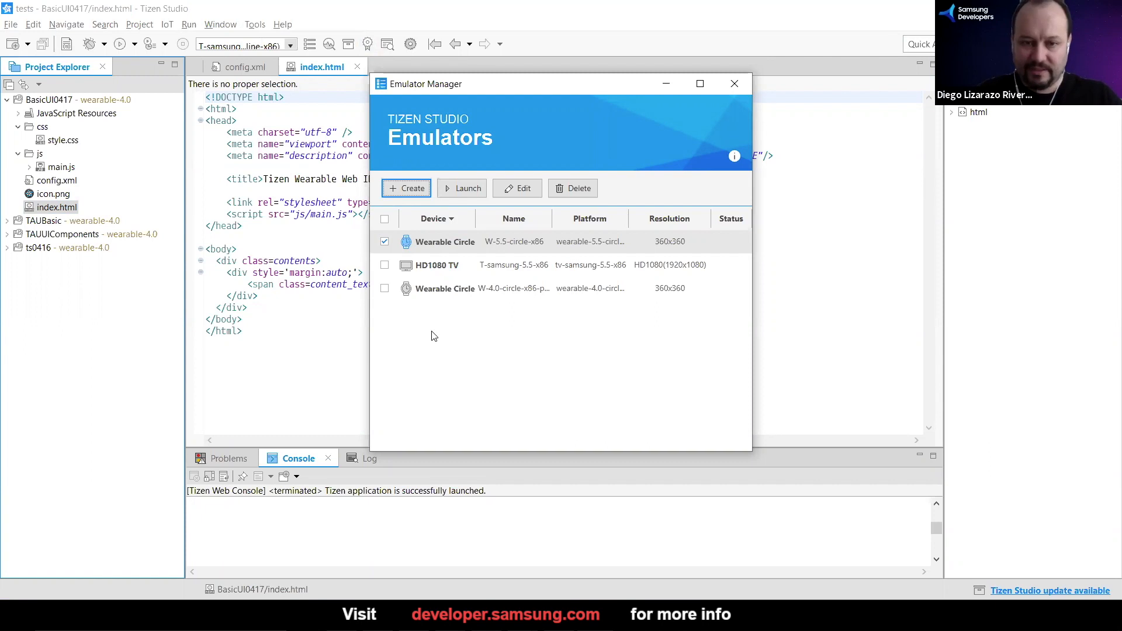
mouse_move(429, 324)
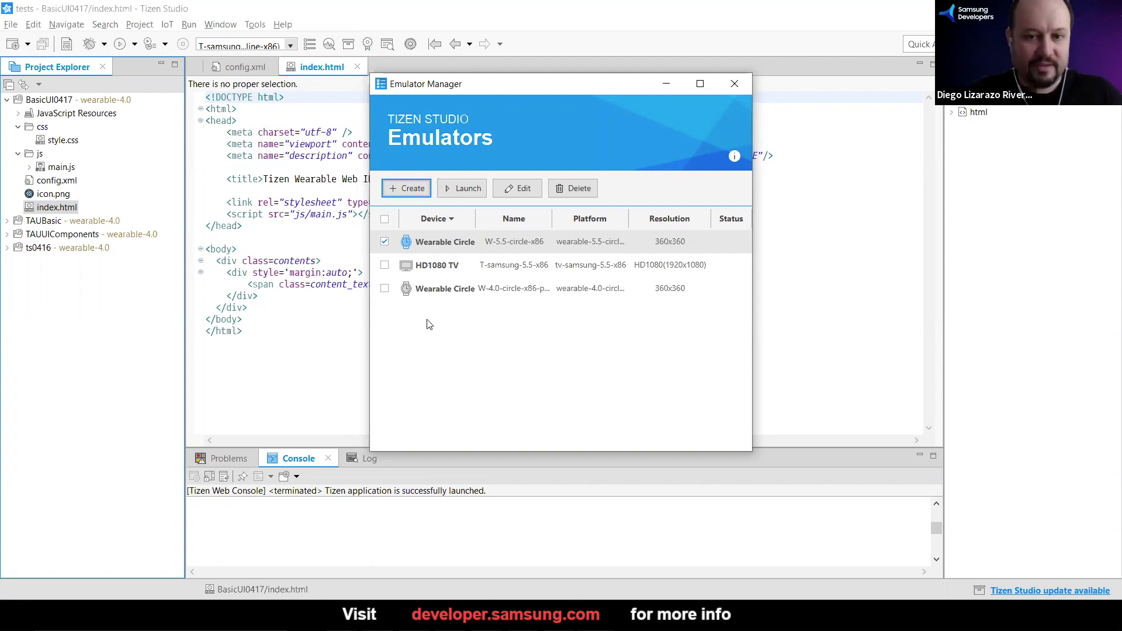
Select the W-4.0-circle emulator and launch it.
left_click(456, 289)
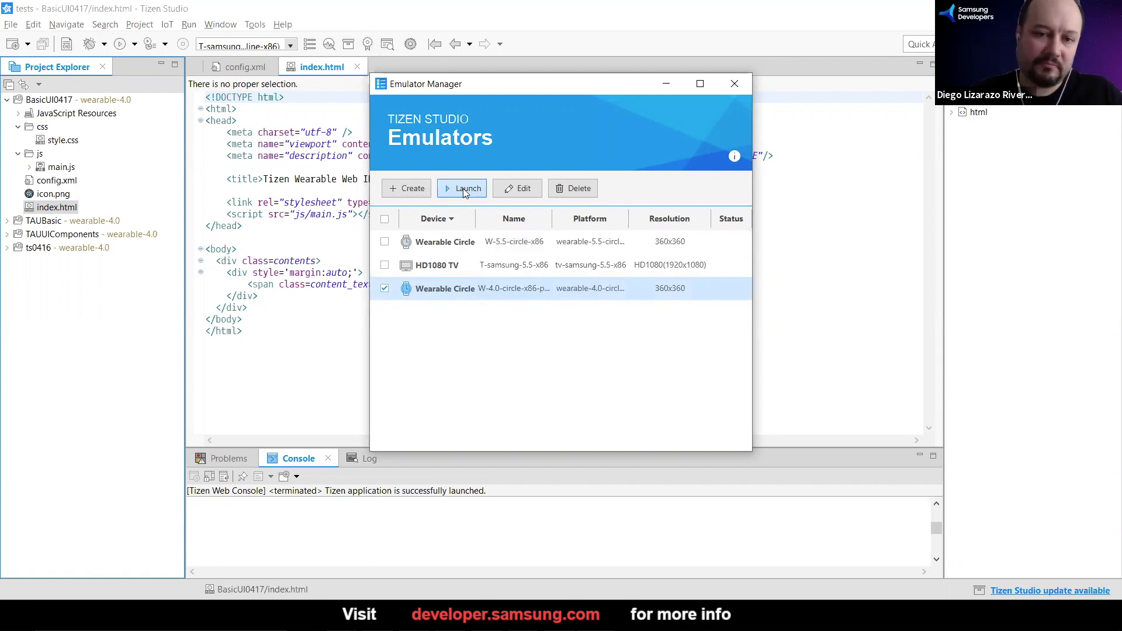
left_click(461, 188)
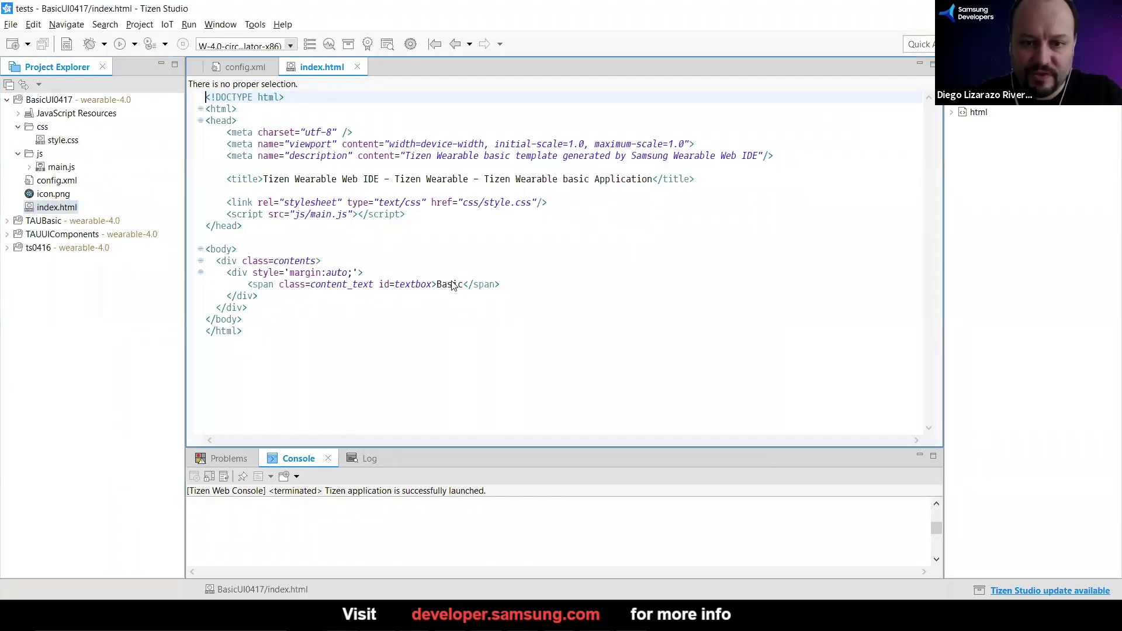
Select the word Basic in index.html, then run BasicUI0417 as a Tizen Web Application.
left_click(451, 285)
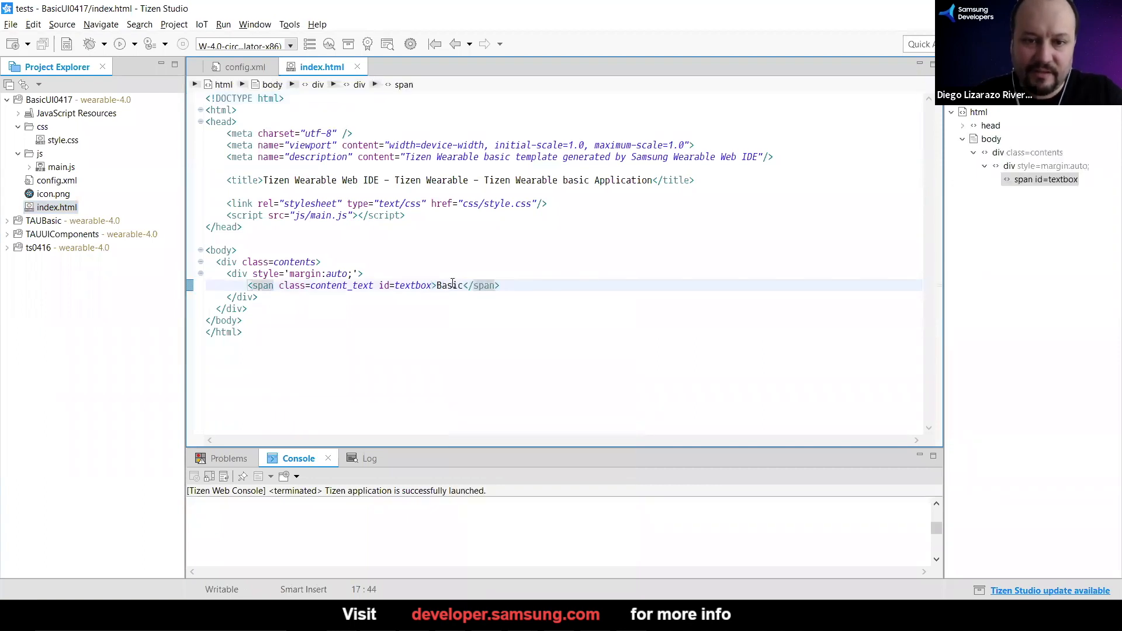
double_click(449, 286)
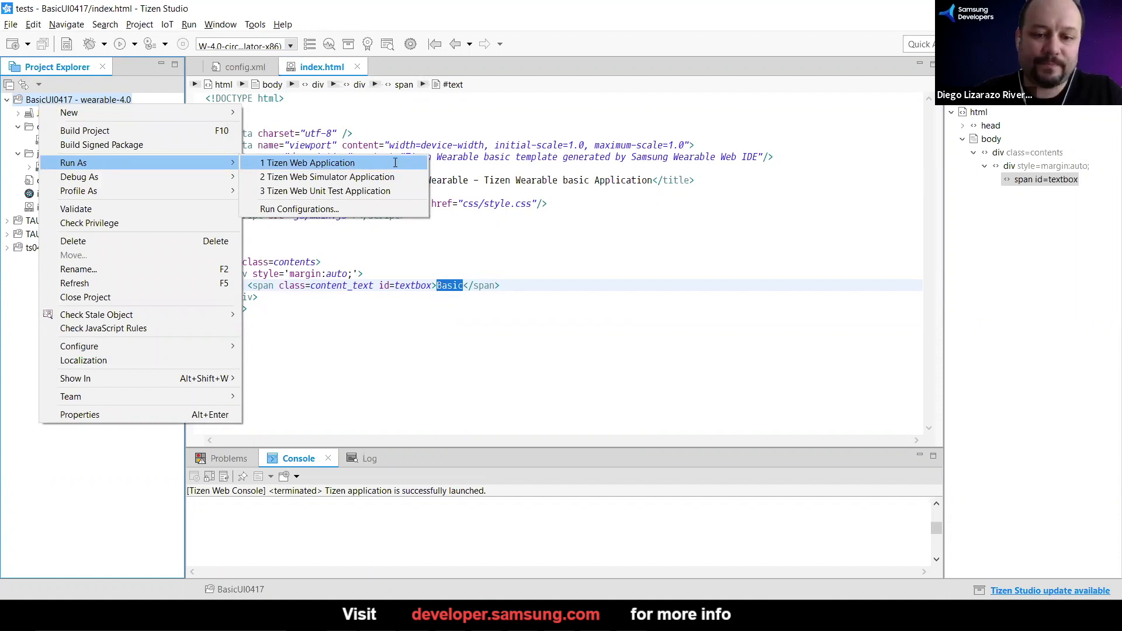
left_click(308, 163)
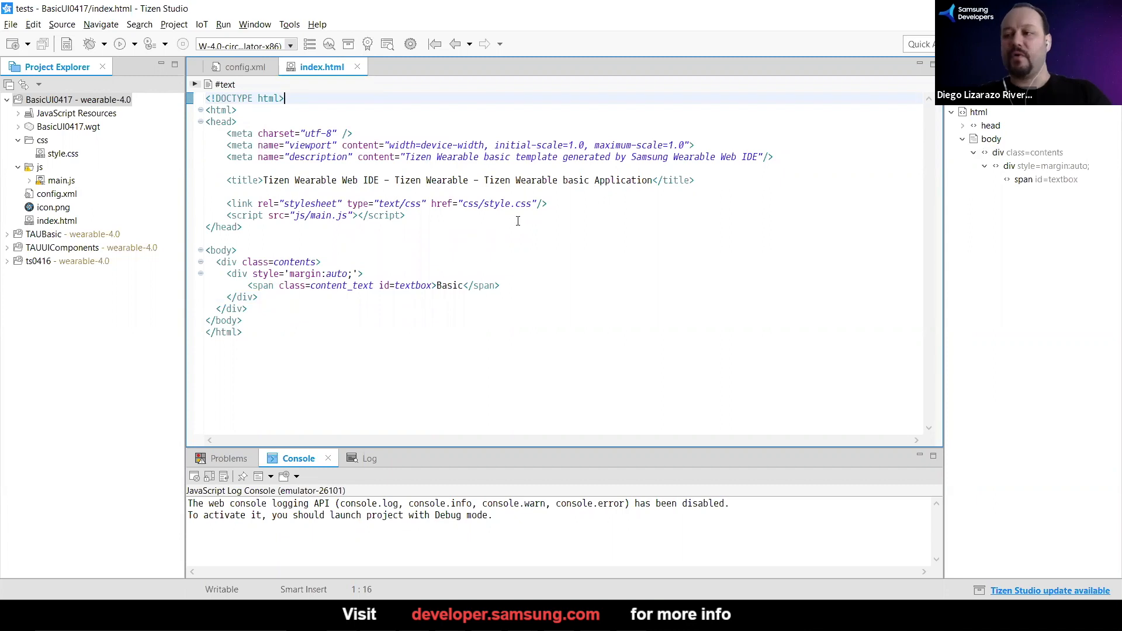
Replace the label text 'Basic' with 'Hello Workshop' in index.html and save.
left_click(451, 285)
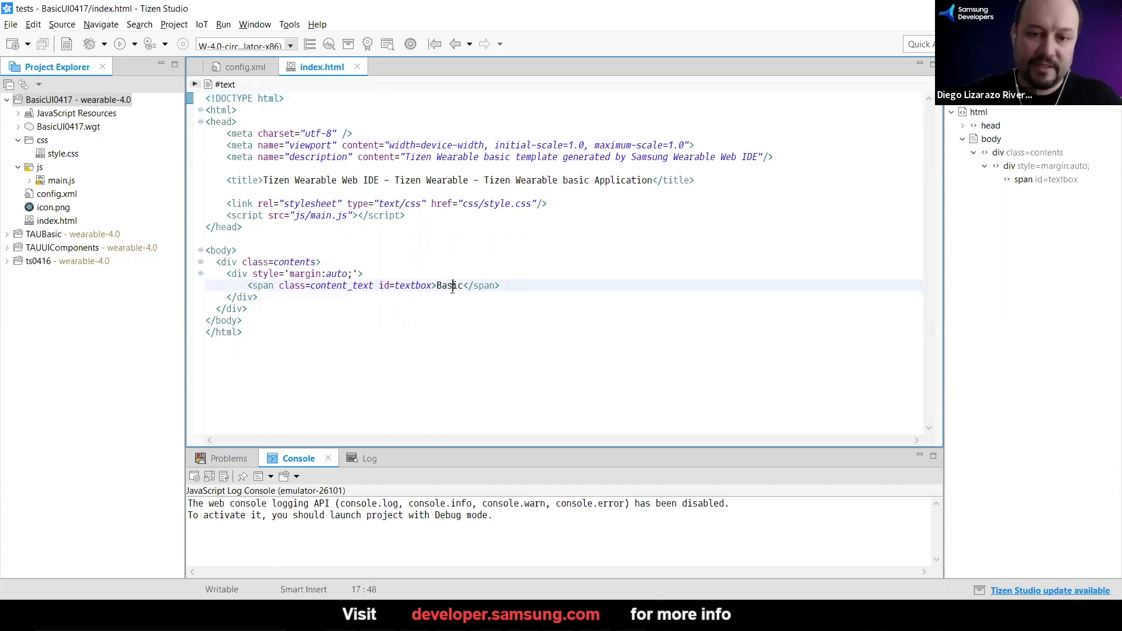
type("H")
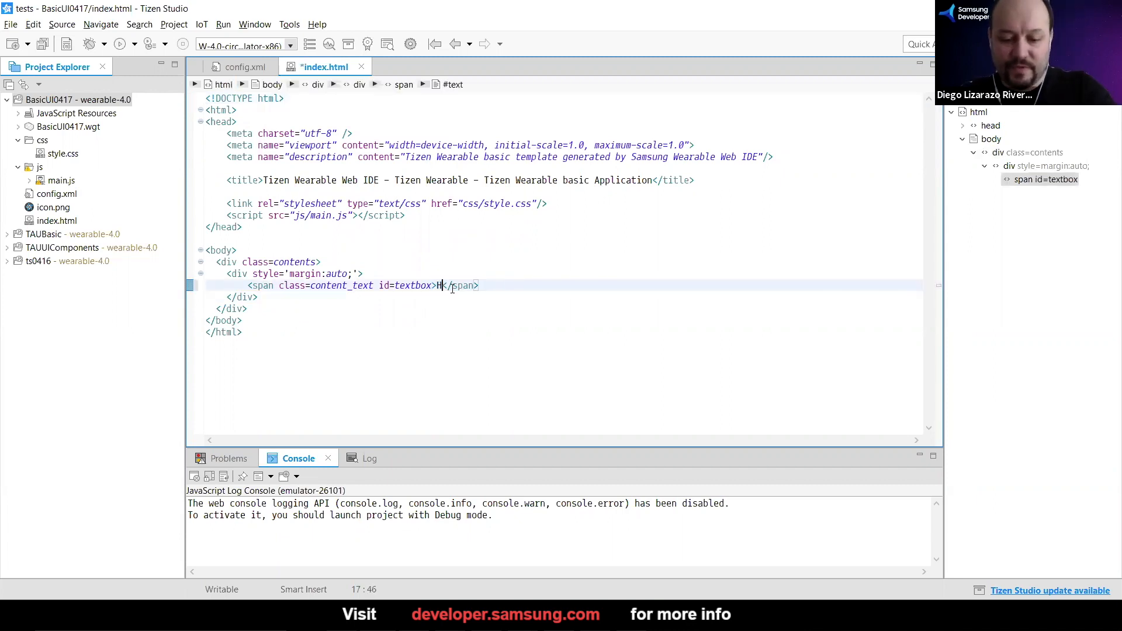
type("ello Work")
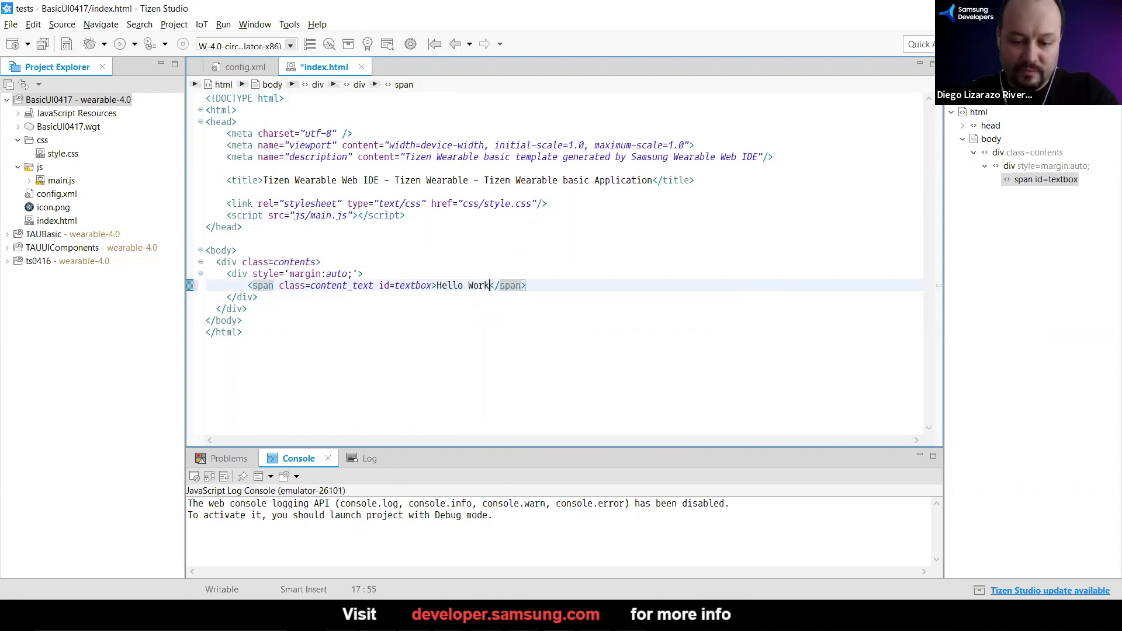
type("shop")
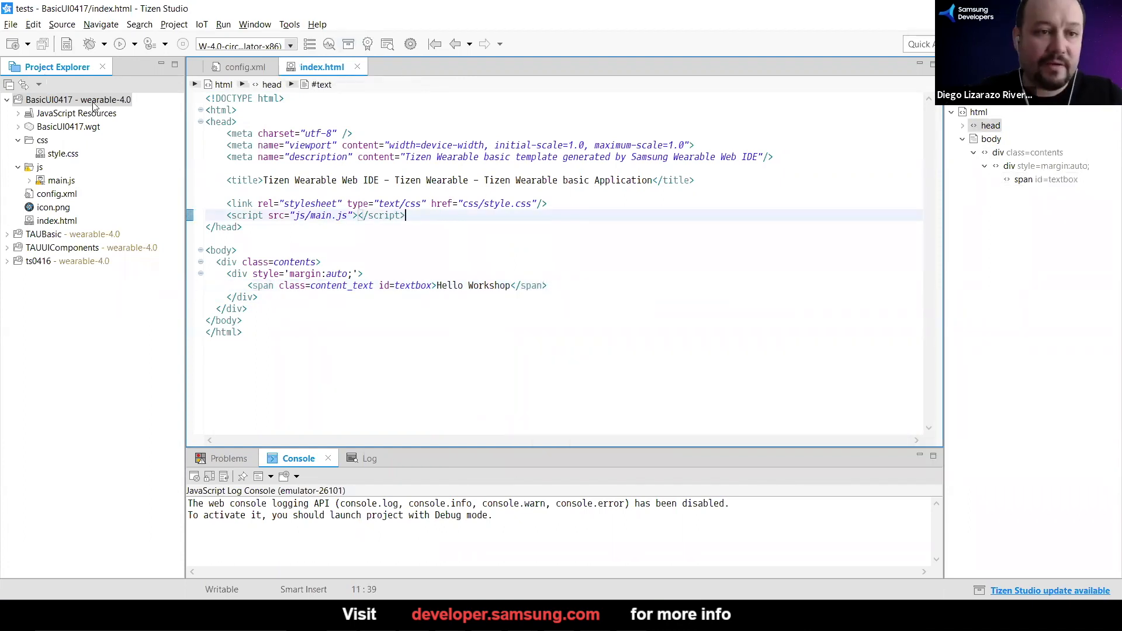
right_click(63, 99)
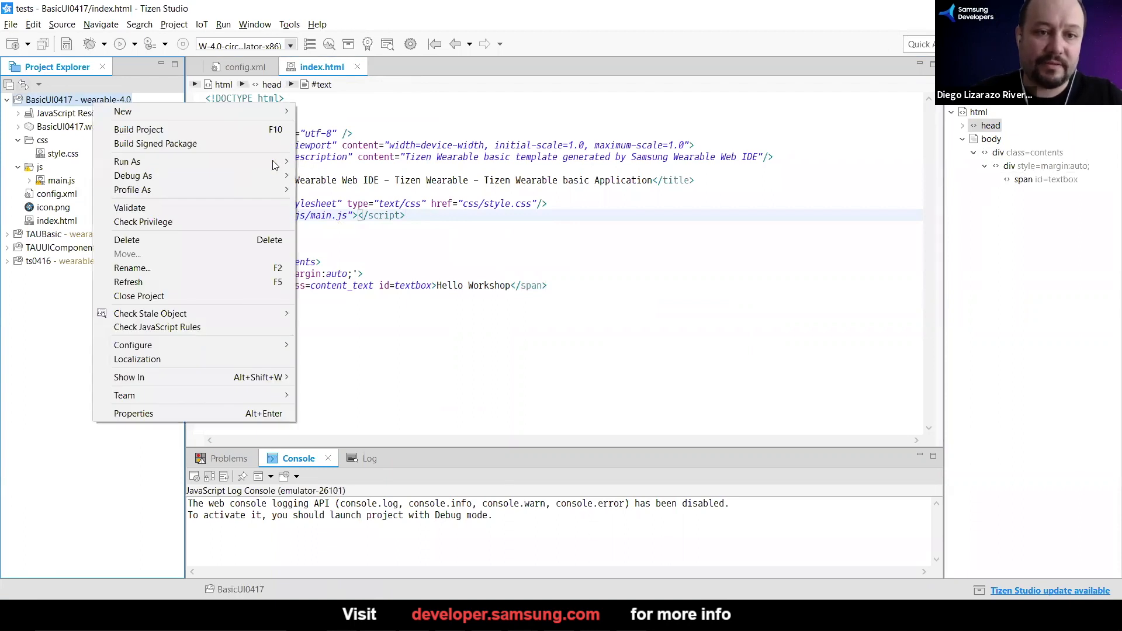